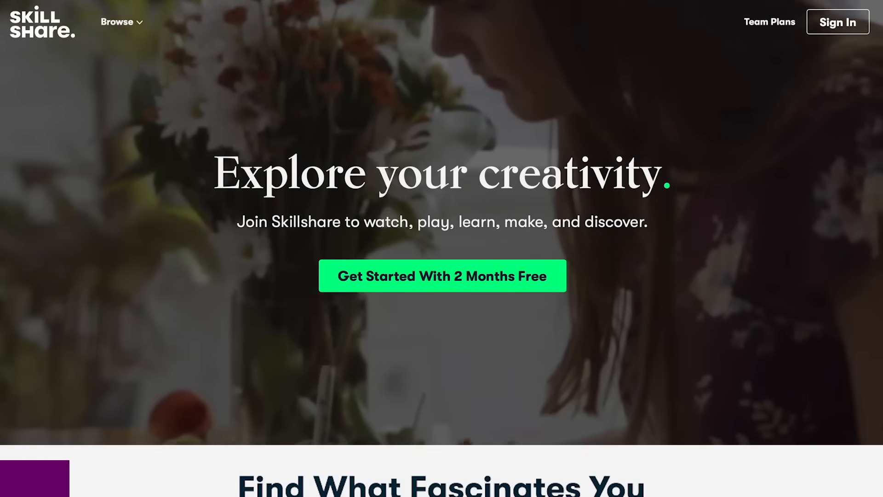
Bring back the Dolphin Documents window and open its Tools menu from the global menu.
scroll("down", 3)
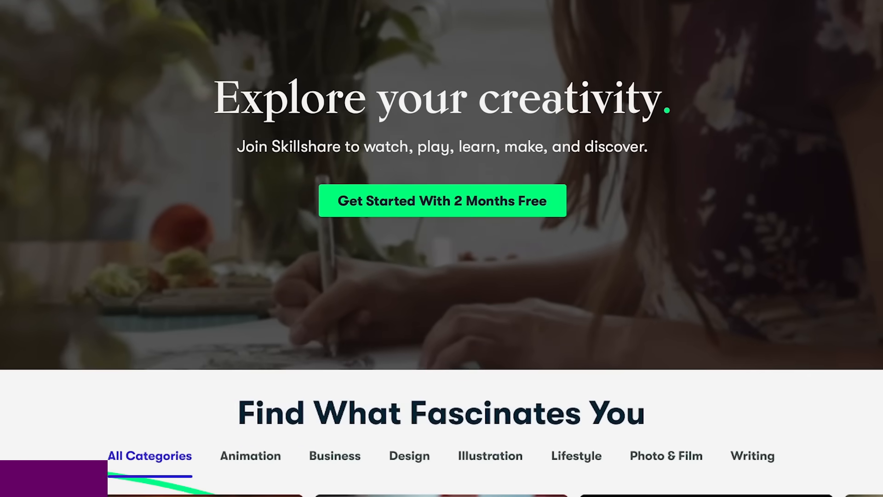
scroll("down", 3)
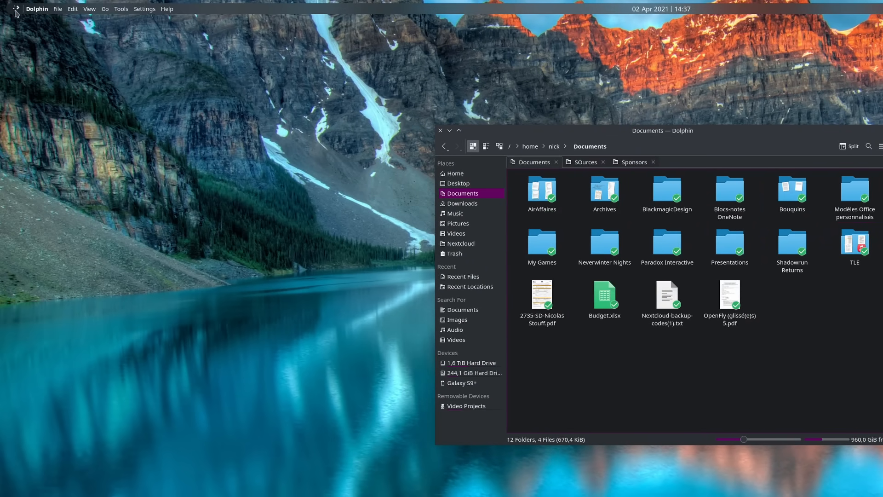
left_click(8, 8)
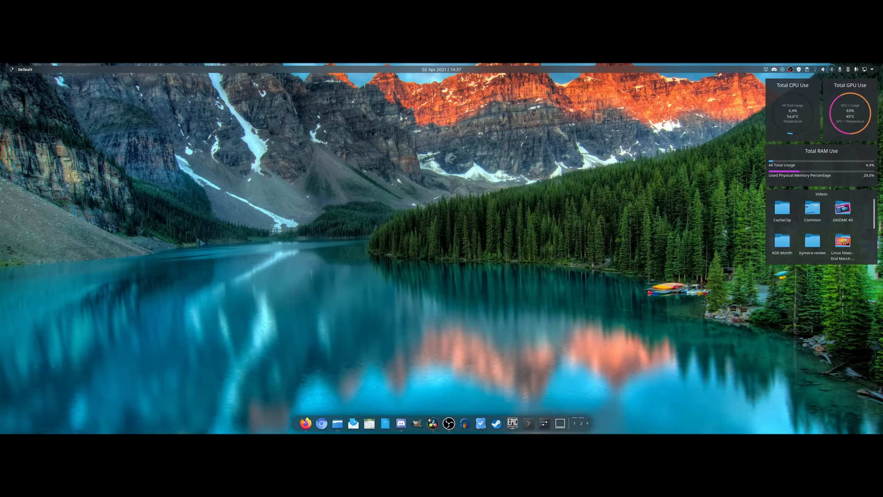
left_click(337, 423)
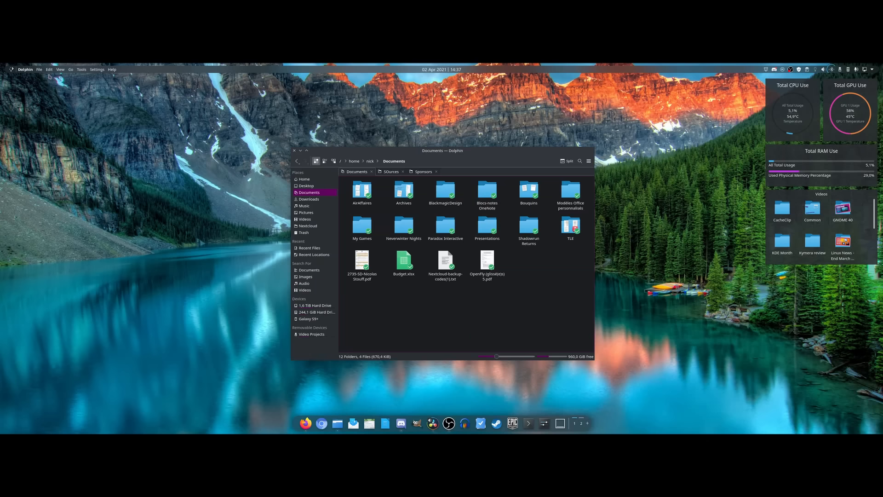
left_click(81, 69)
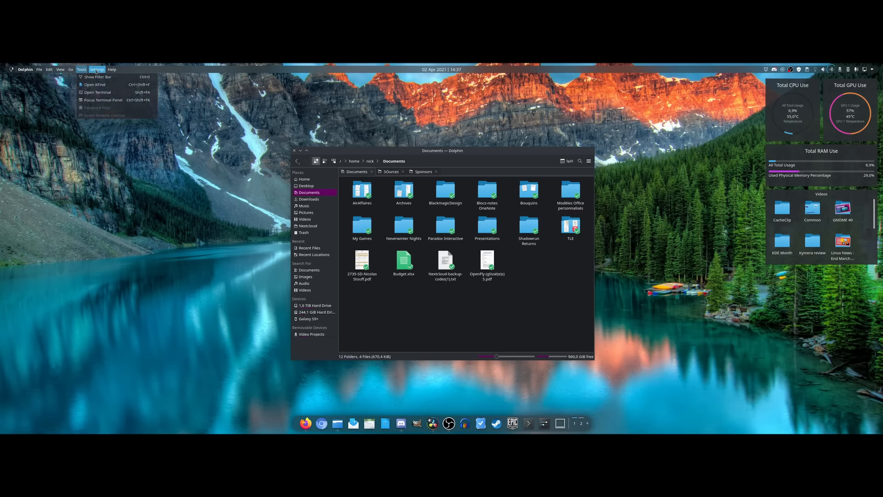
left_click(442, 70)
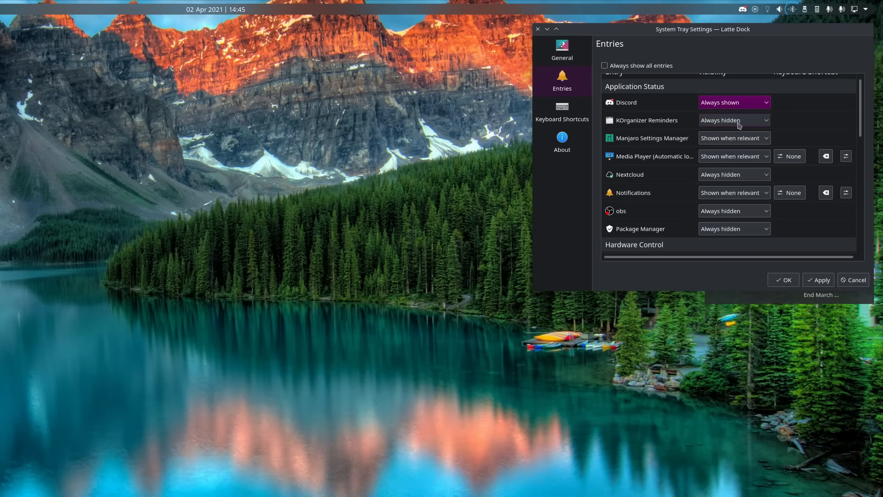
Check KOrganizer Reminders' visibility options, then set Manjaro Settings Manager to Always hidden.
left_click(734, 120)
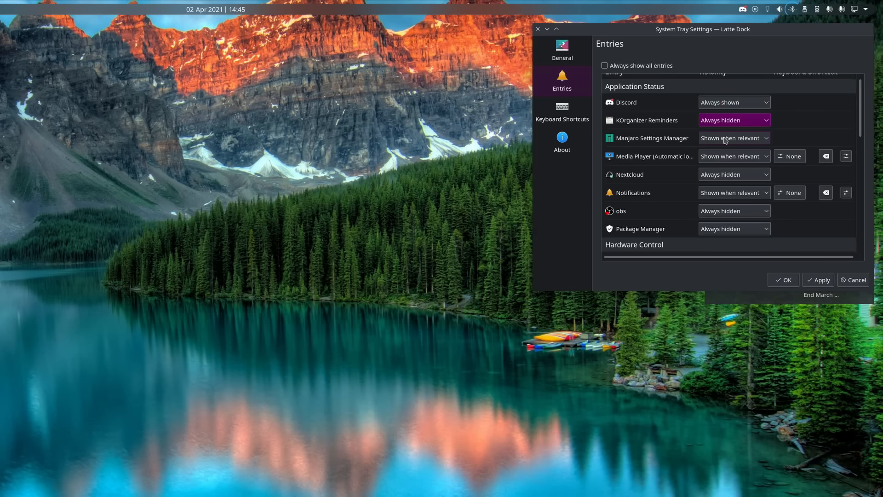
left_click(733, 156)
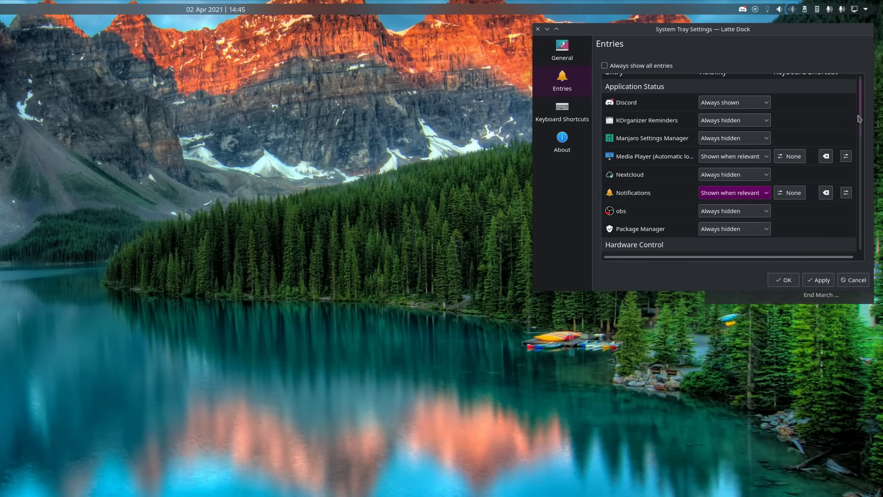
scroll("down", 3)
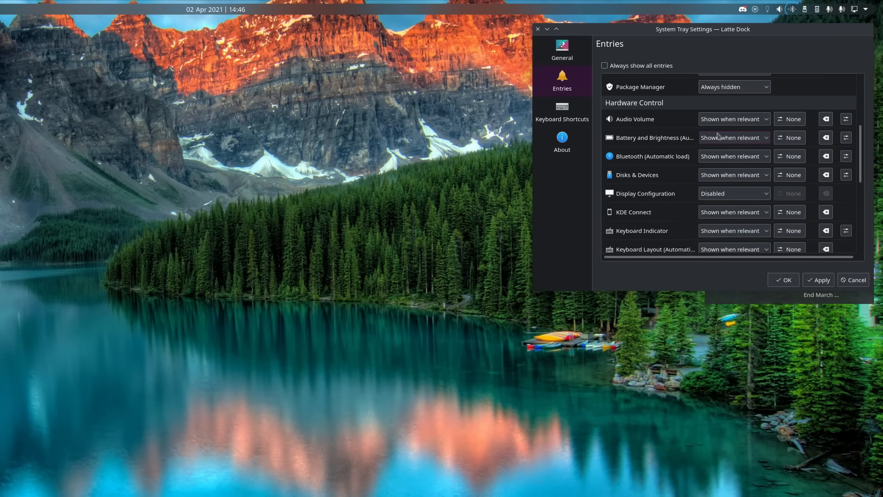
mouse_move(733, 215)
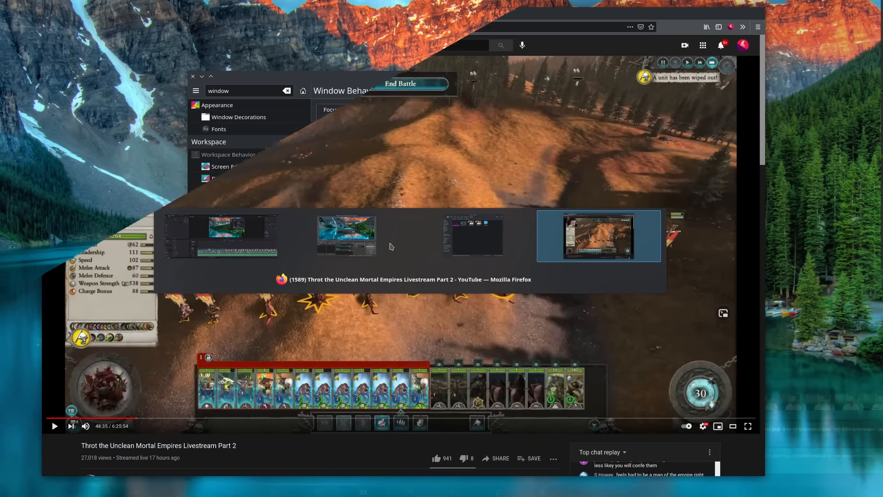
Choose Centered in the Window placement dropdown under Window Behavior > Advanced.
left_click(464, 141)
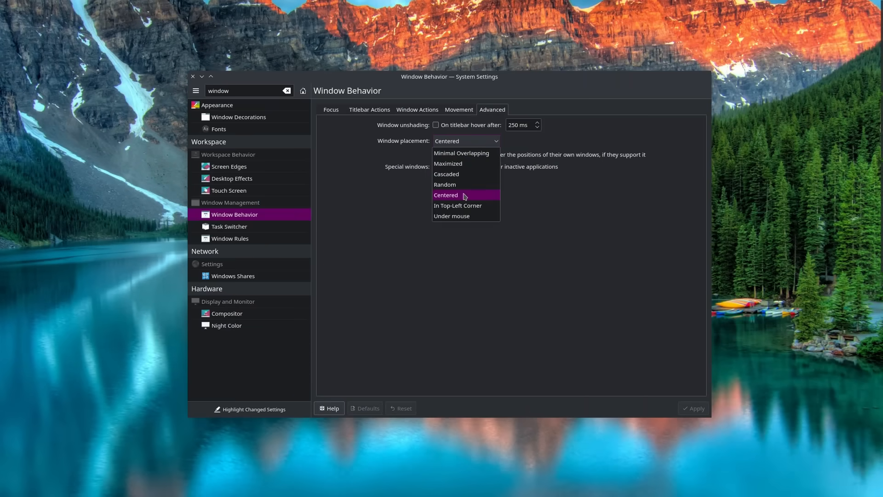
mouse_move(473, 197)
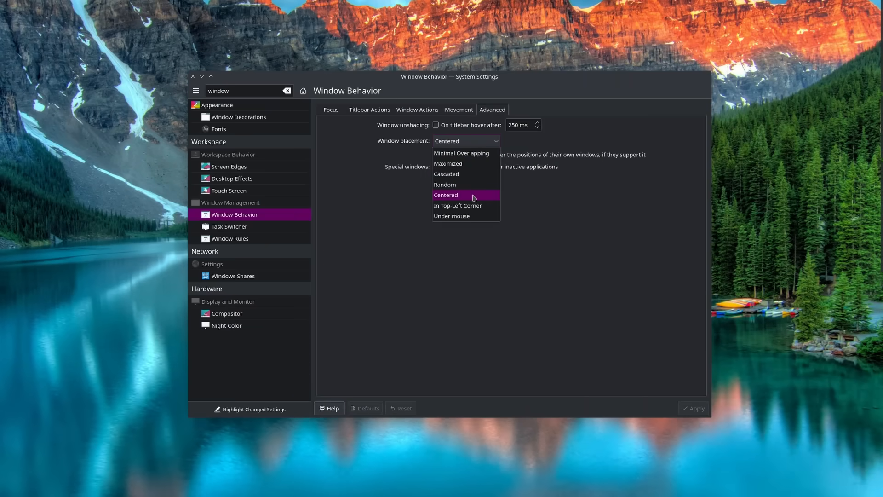
left_click(238, 116)
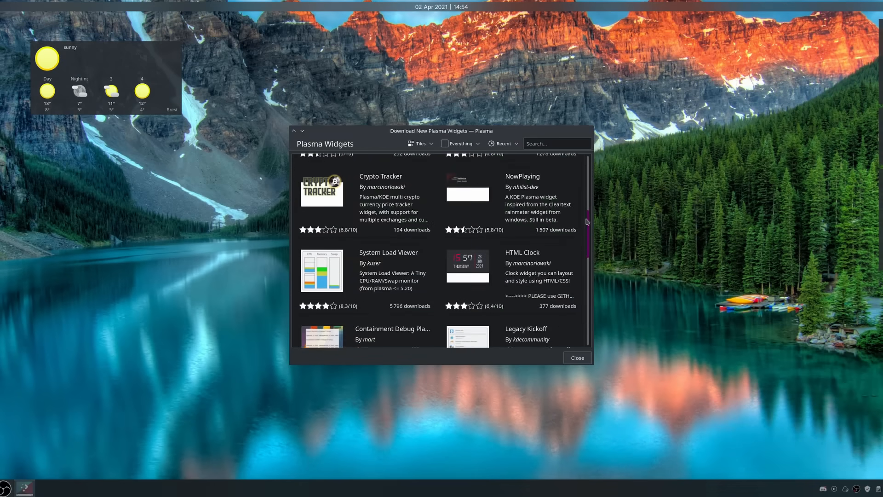
scroll("down", 3)
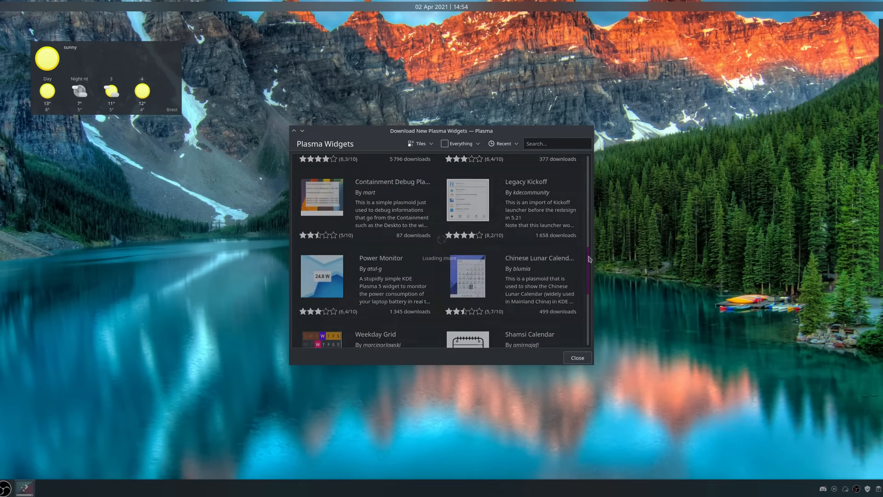
scroll("down", 3)
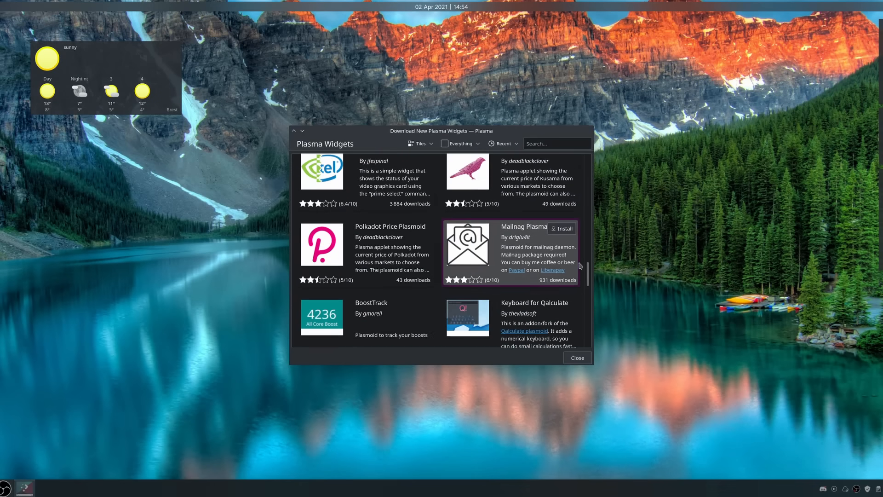
scroll("down", 3)
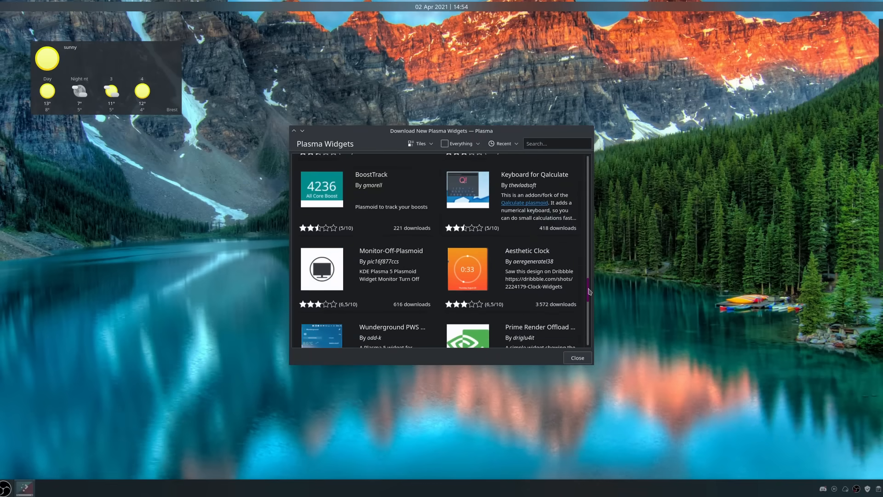
scroll("down", 3)
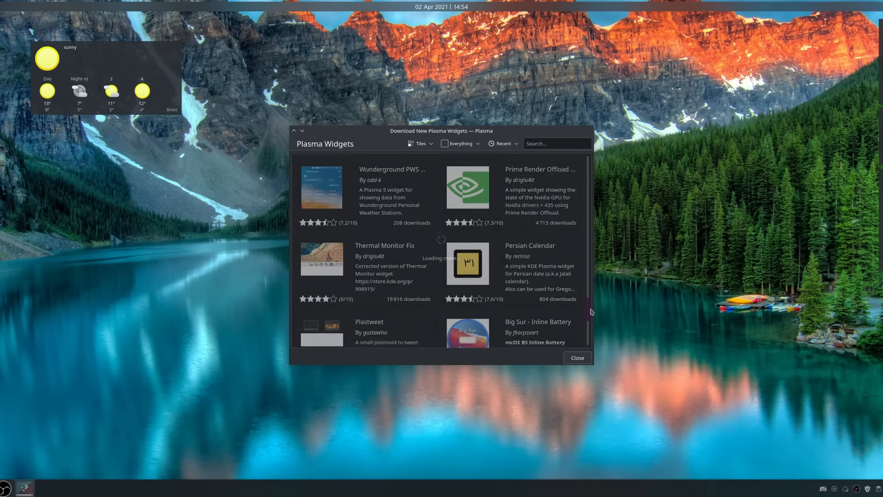
scroll("down", 3)
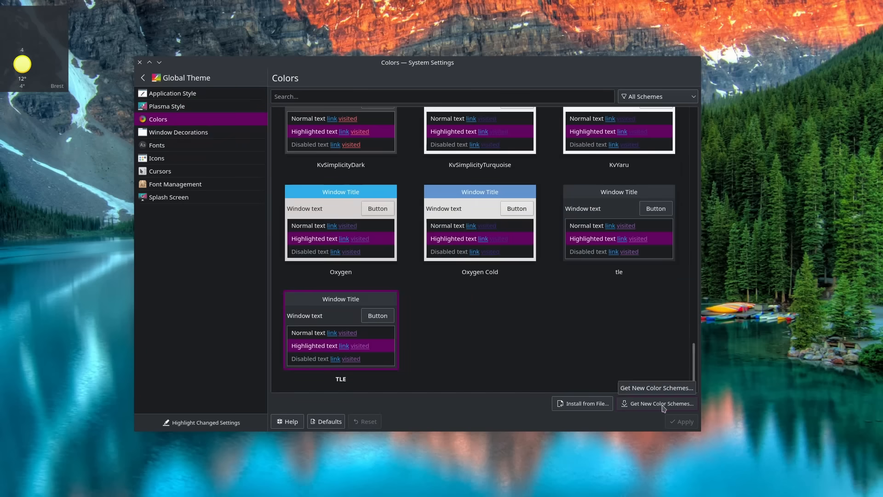
Step through Window Decorations and Fonts to the Icons page showing Breeze Dark.
left_click(178, 132)
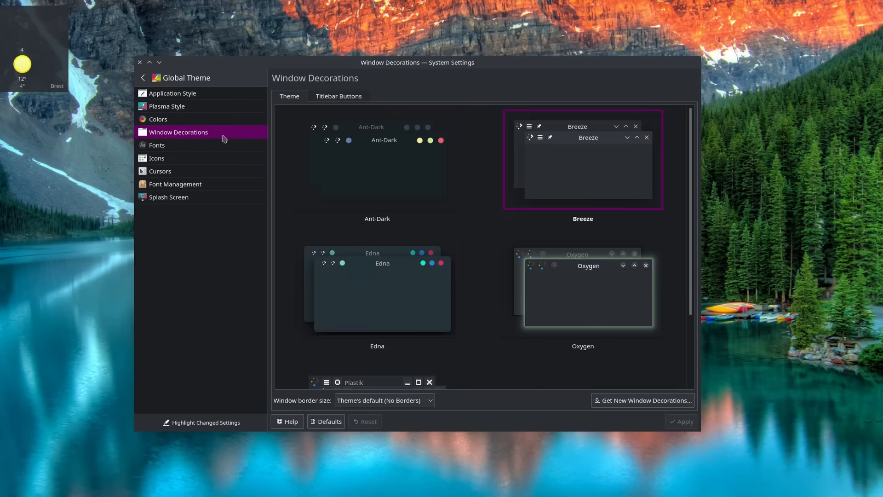
mouse_move(642, 400)
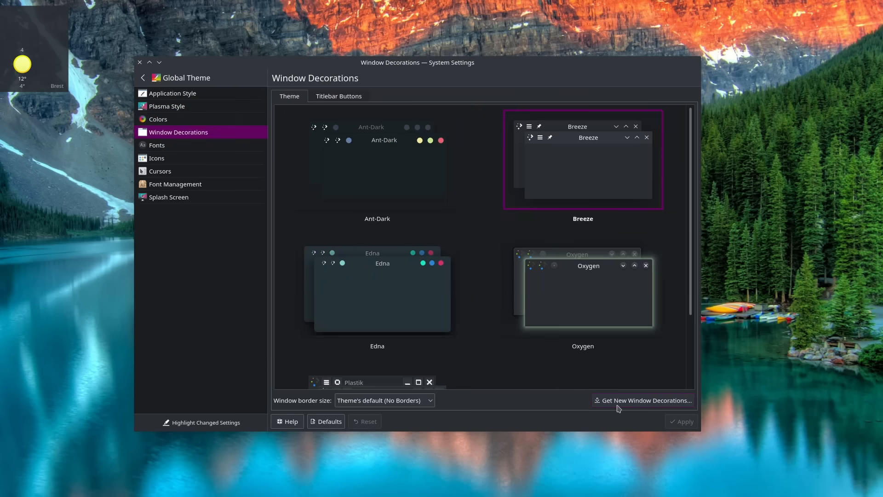
left_click(156, 145)
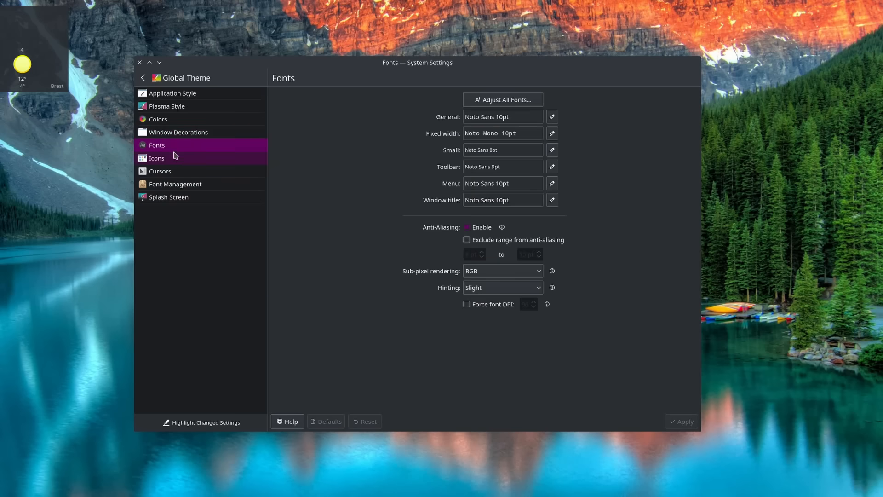
left_click(156, 158)
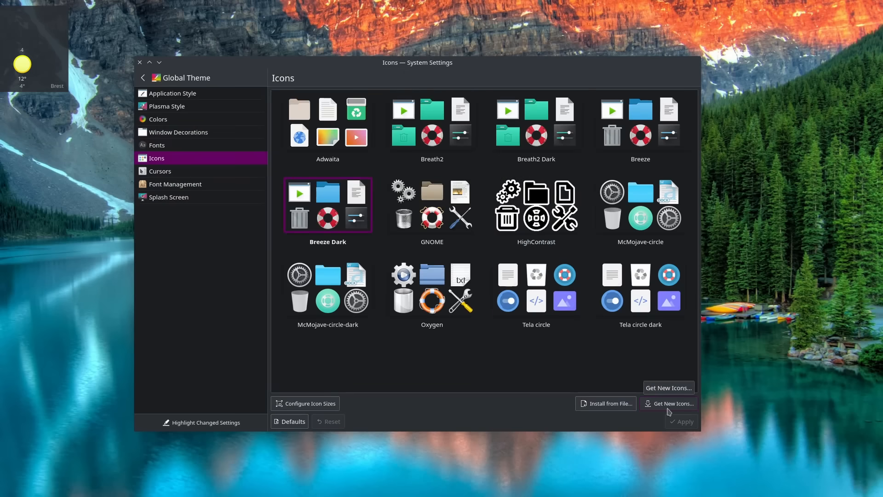
mouse_move(159, 171)
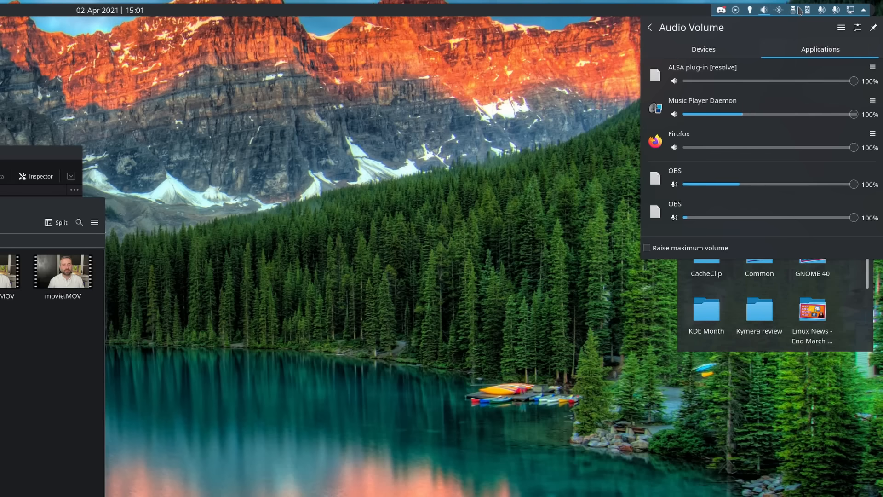
Check the Bluetooth, disks, KDE Connect, microphone and network tray applets.
left_click(792, 10)
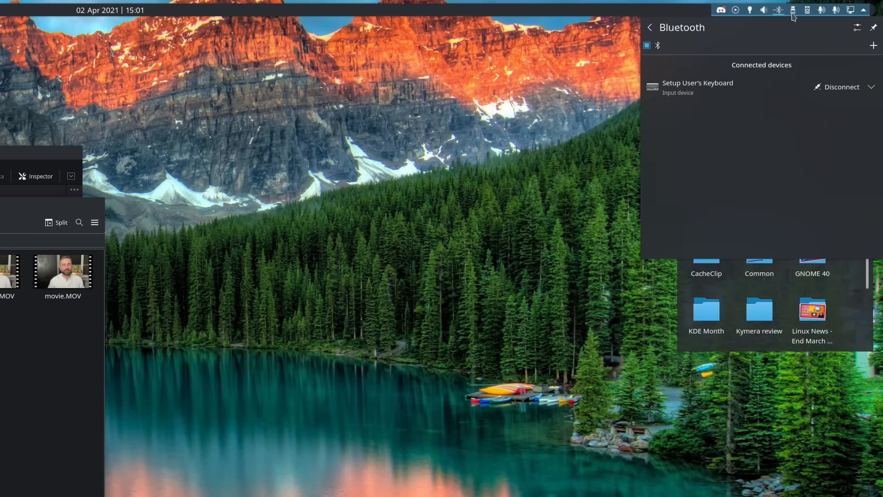
left_click(807, 9)
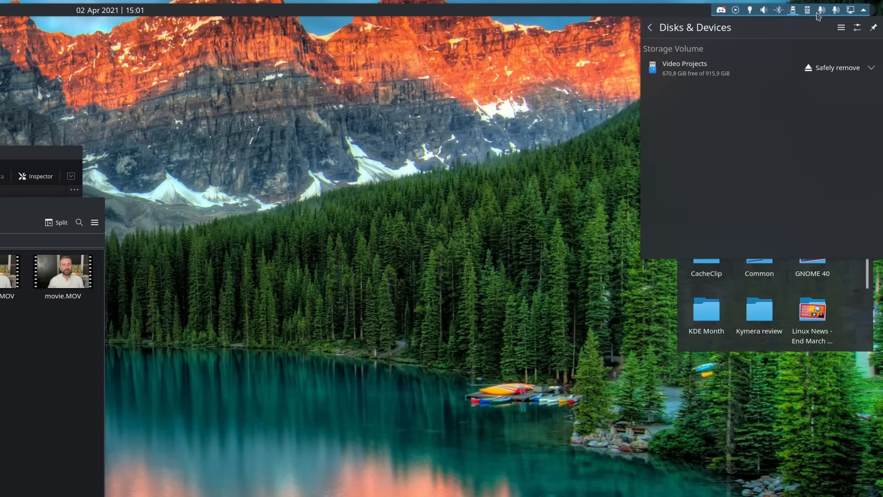
left_click(822, 10)
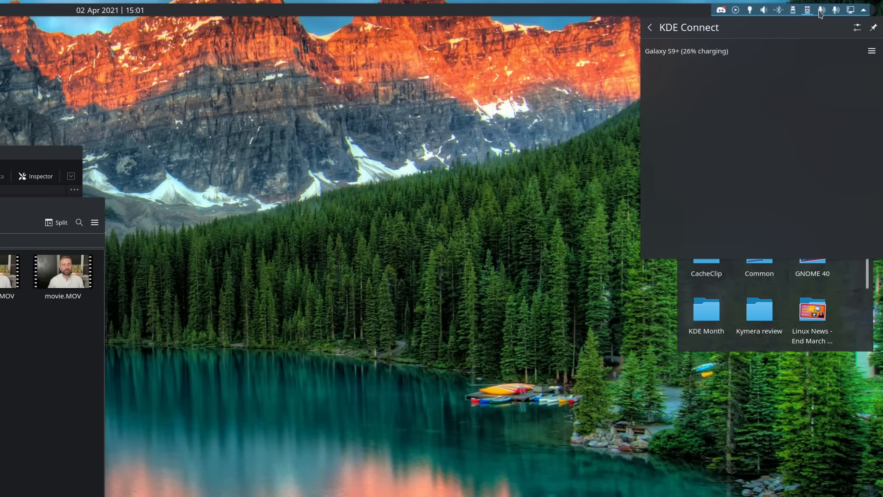
left_click(836, 10)
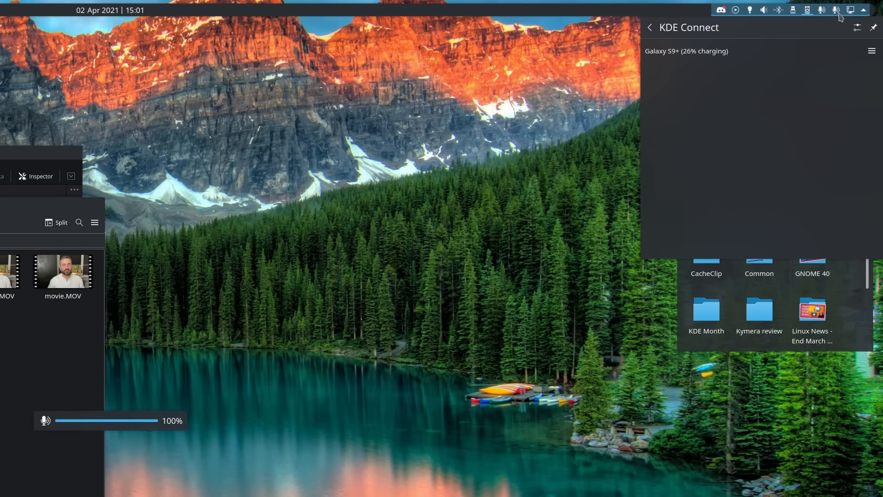
left_click(850, 10)
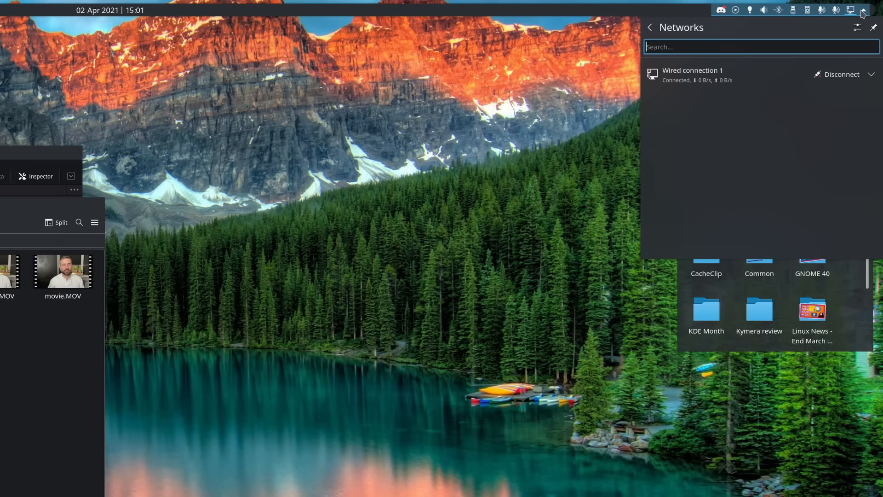
Expand all status entries and view the media player controls.
left_click(649, 27)
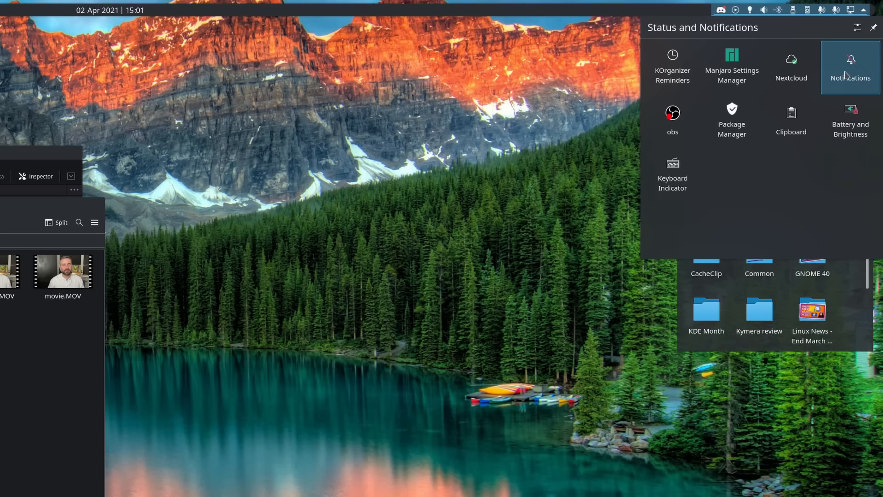
mouse_move(851, 121)
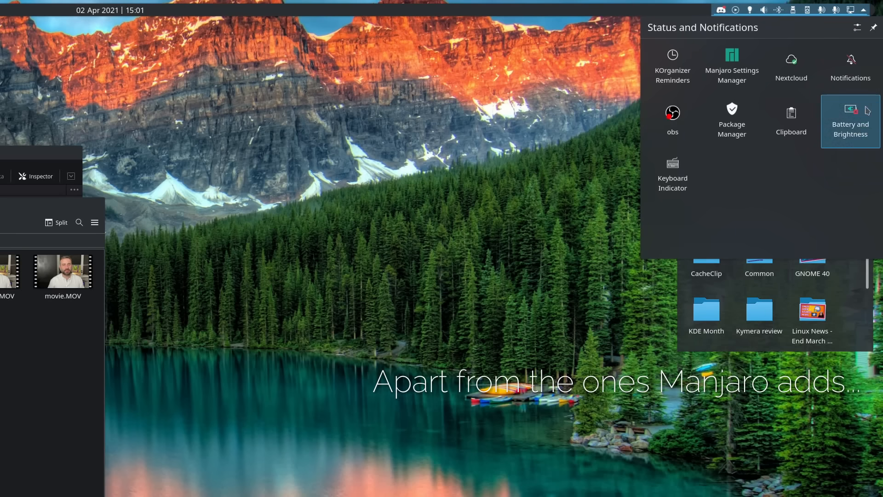
mouse_move(850, 68)
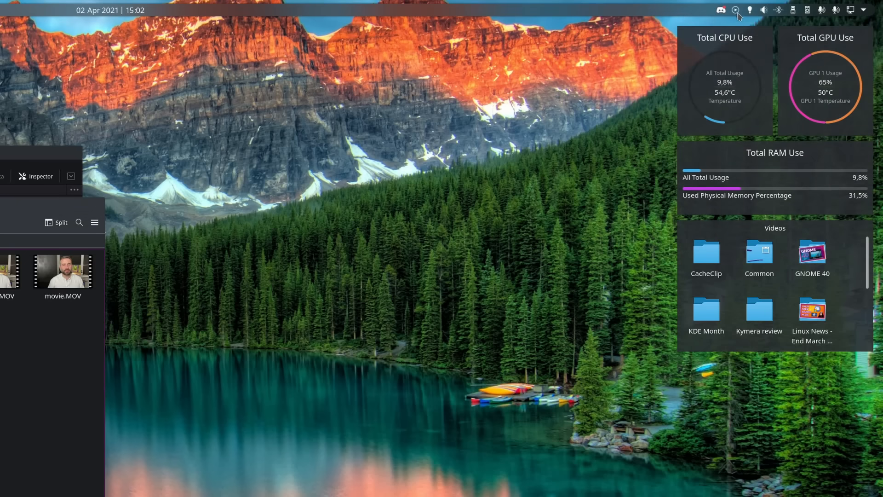
left_click(735, 10)
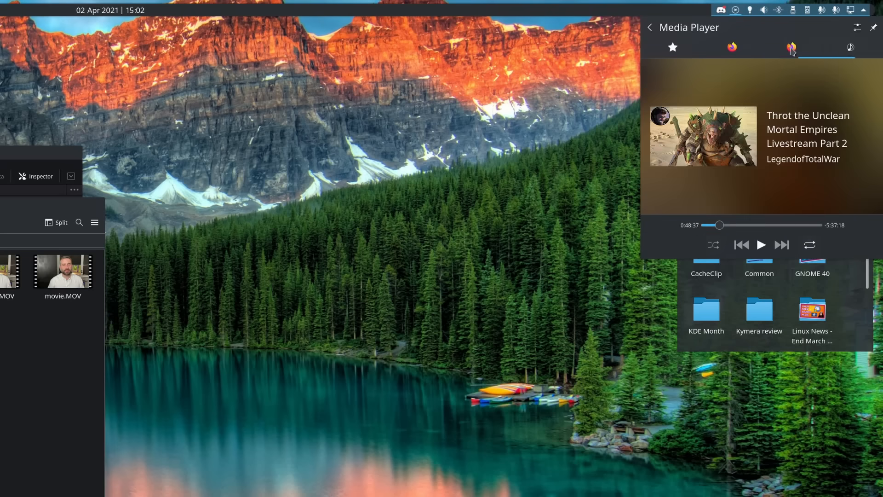
left_click(793, 10)
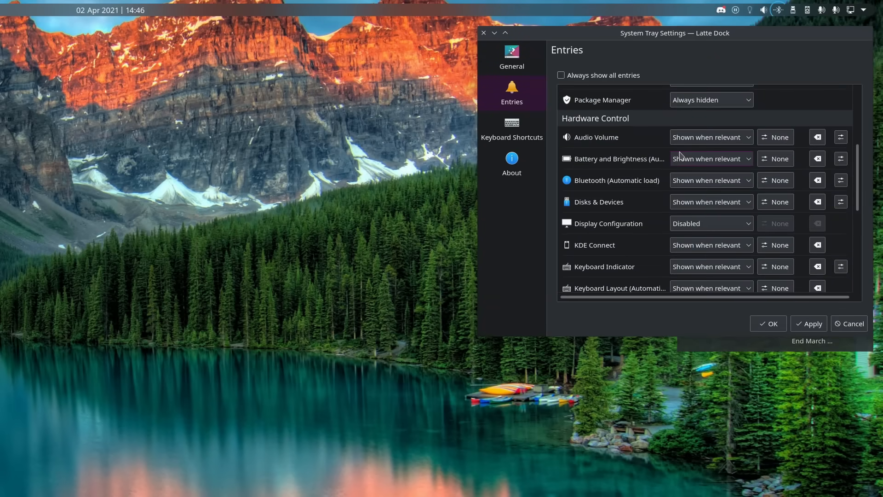
mouse_move(711, 244)
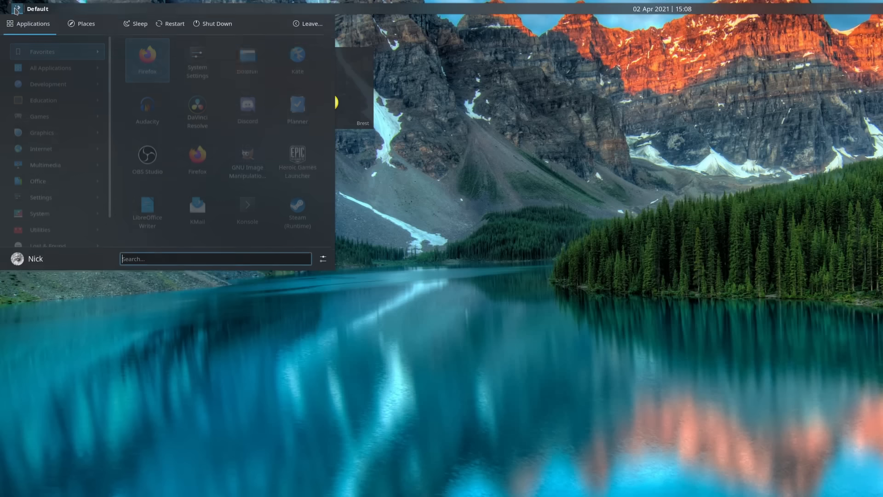
Browse the launcher's Internet, Favorites, Places and History, then search for 'budg'.
left_click(40, 151)
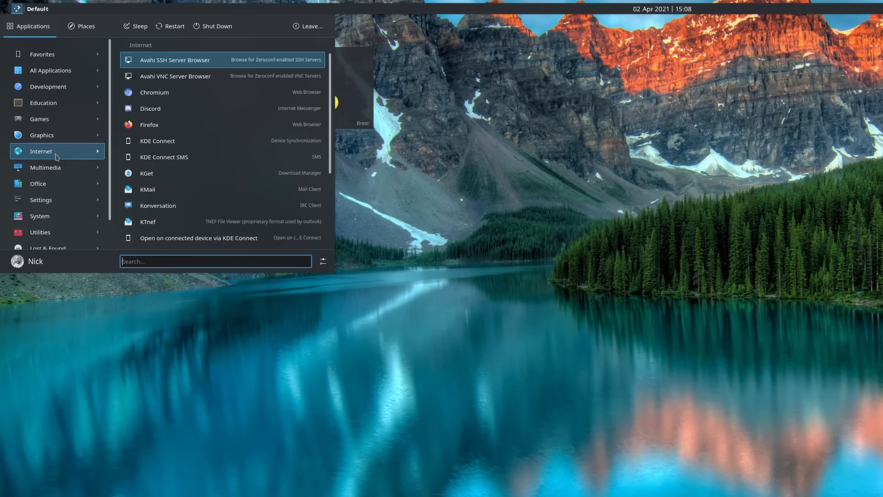
left_click(42, 53)
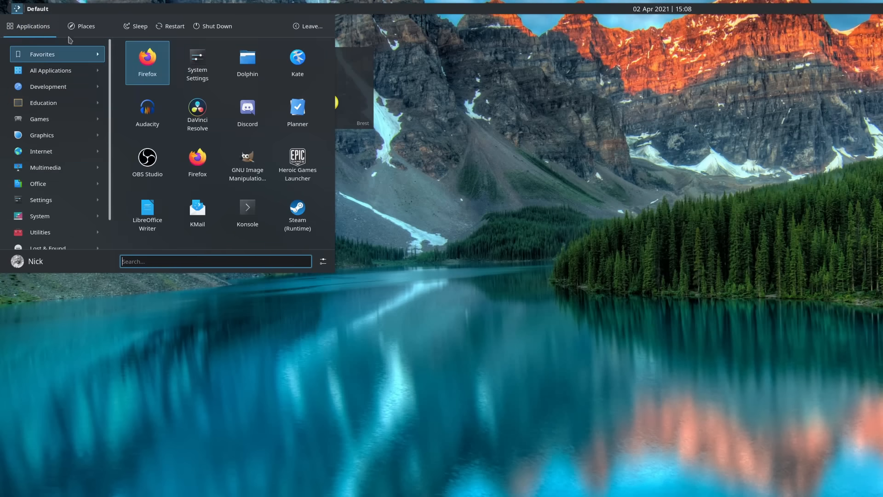
left_click(85, 26)
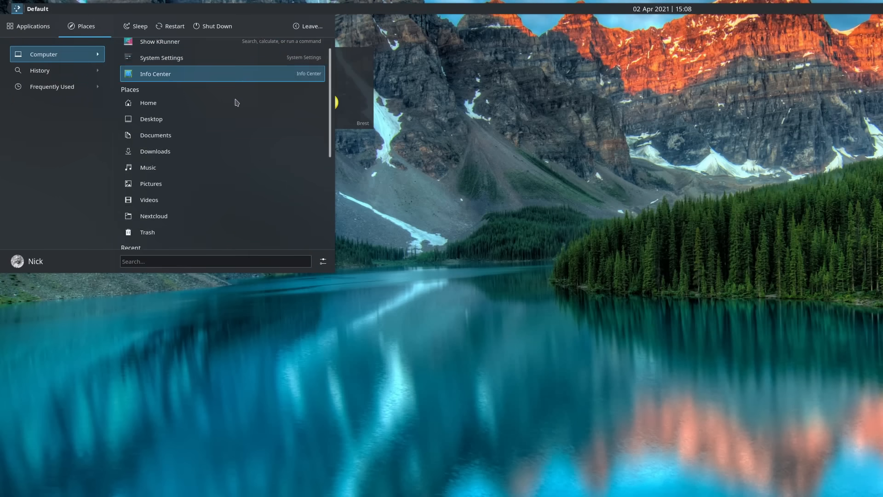
scroll("down", 3)
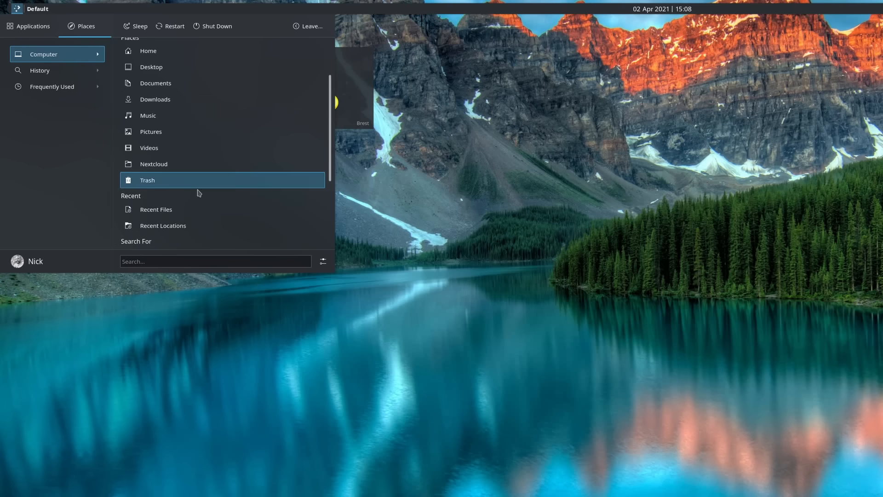
left_click(40, 70)
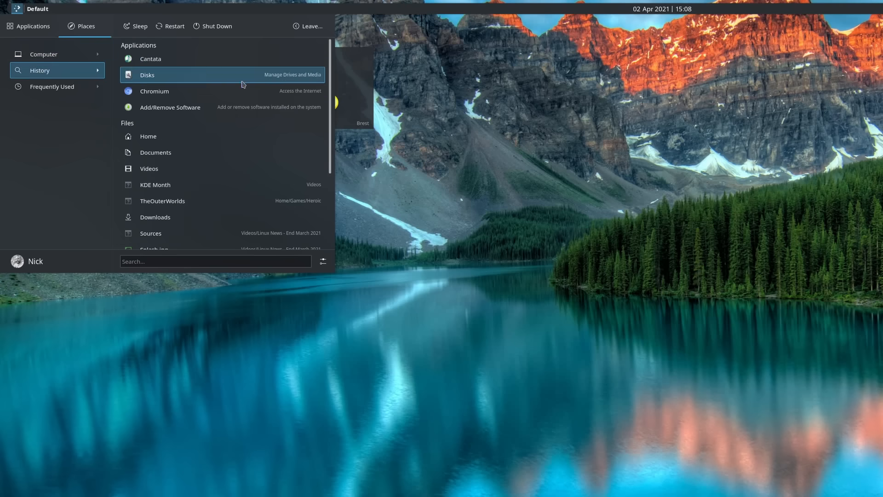
type("budget")
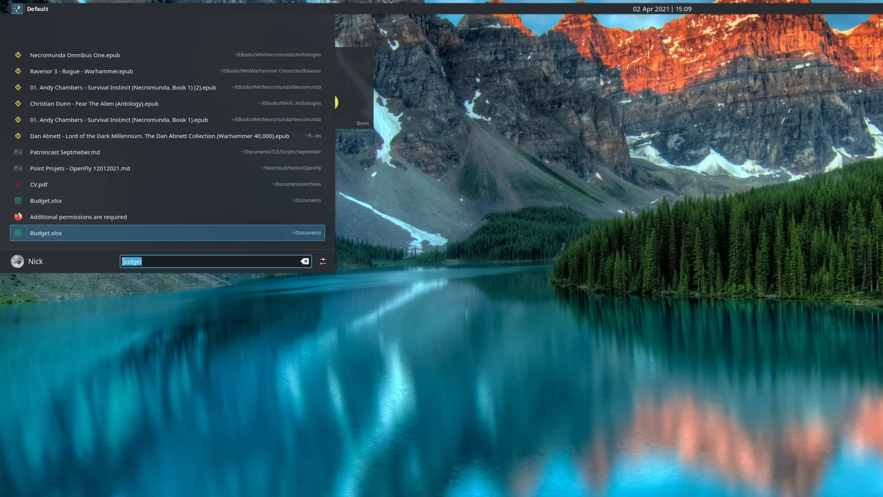
Search the launcher for 'identit' and then 'carte'.
type("identit")
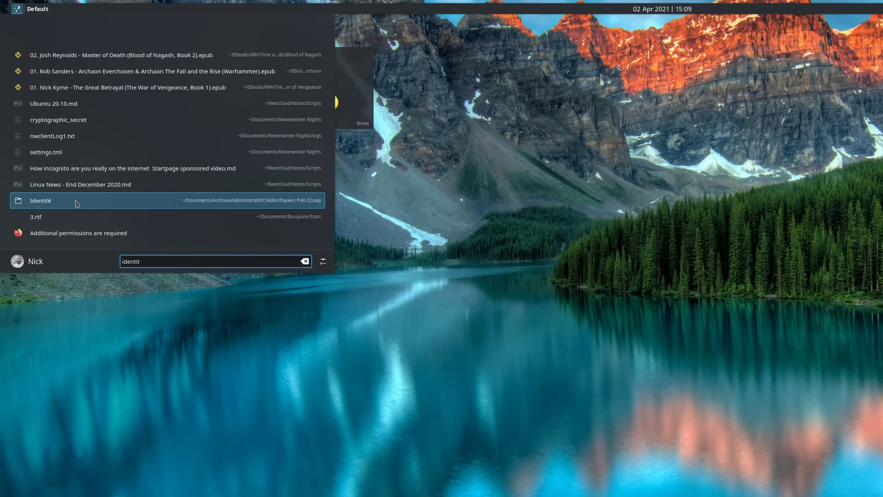
type("carte")
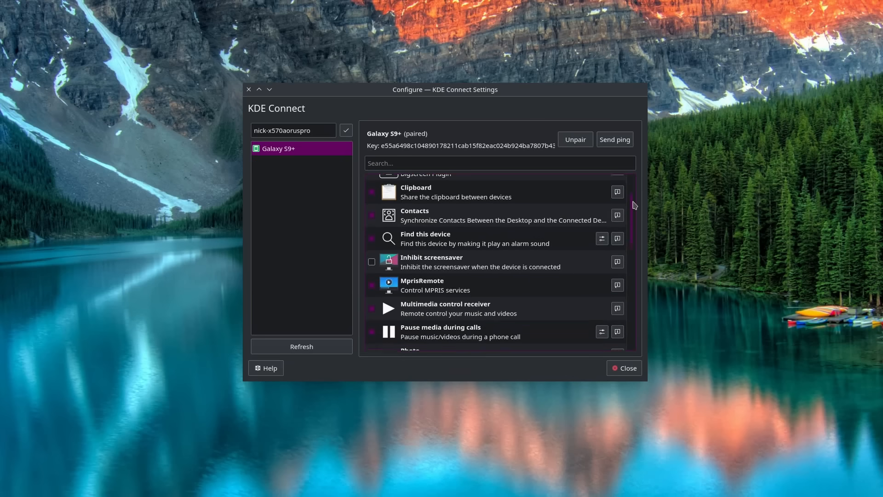
Scroll through the Galaxy S9+ plugin list, then close KDE Connect Settings.
scroll("down", 3)
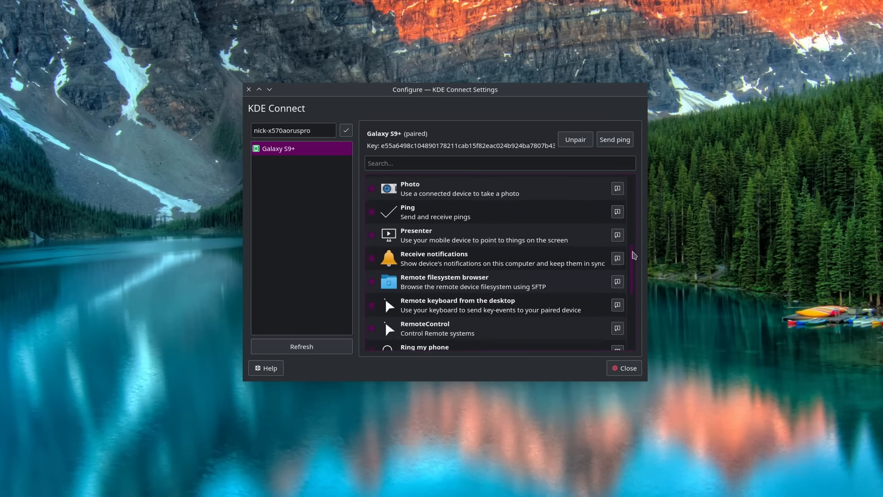
scroll("down", 3)
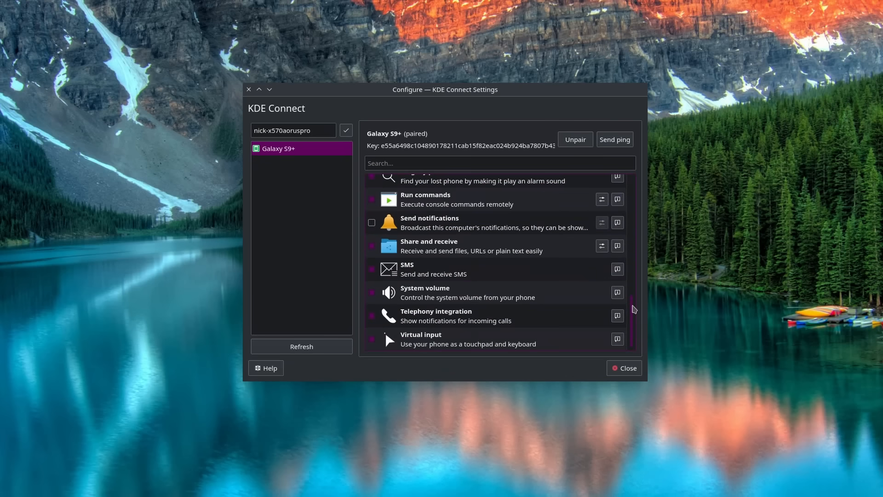
scroll("up", 3)
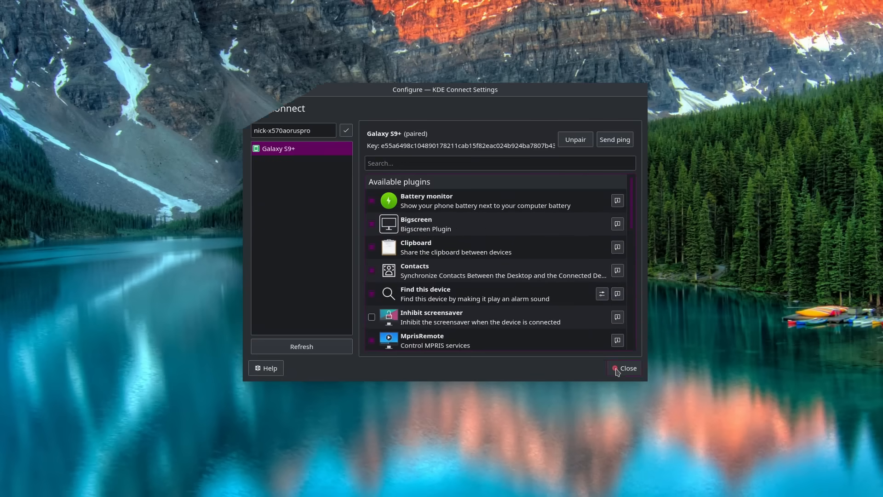
left_click(627, 368)
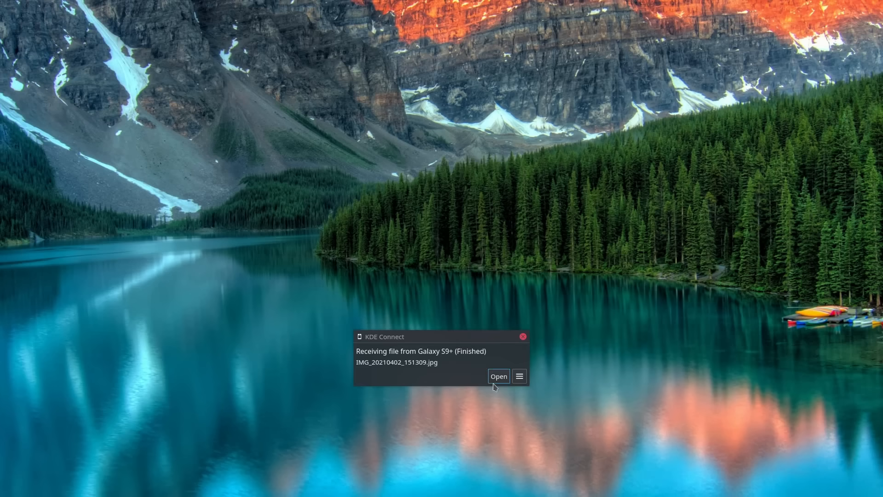
Open the received photo's containing Downloads folder from the notification and open the photo.
left_click(519, 377)
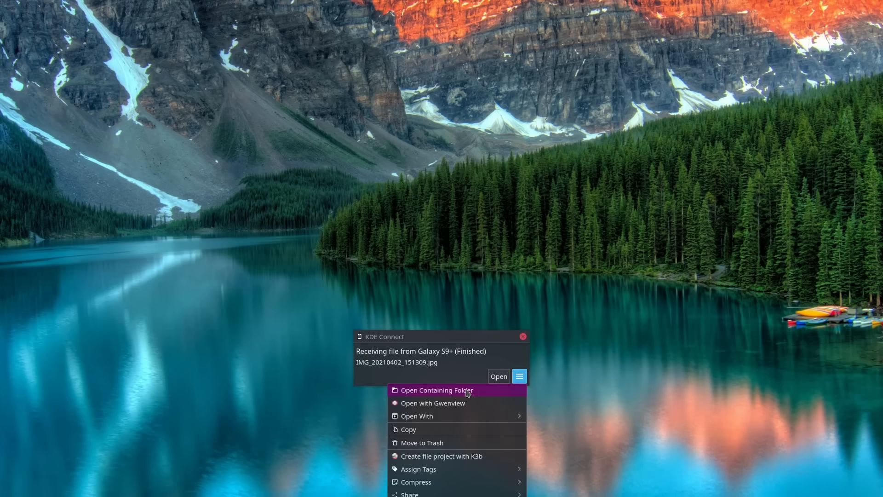
left_click(437, 389)
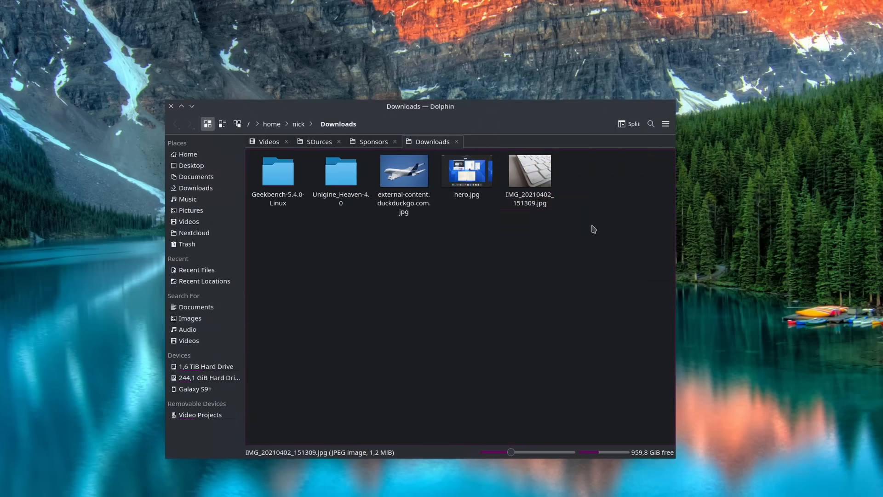
double_click(529, 169)
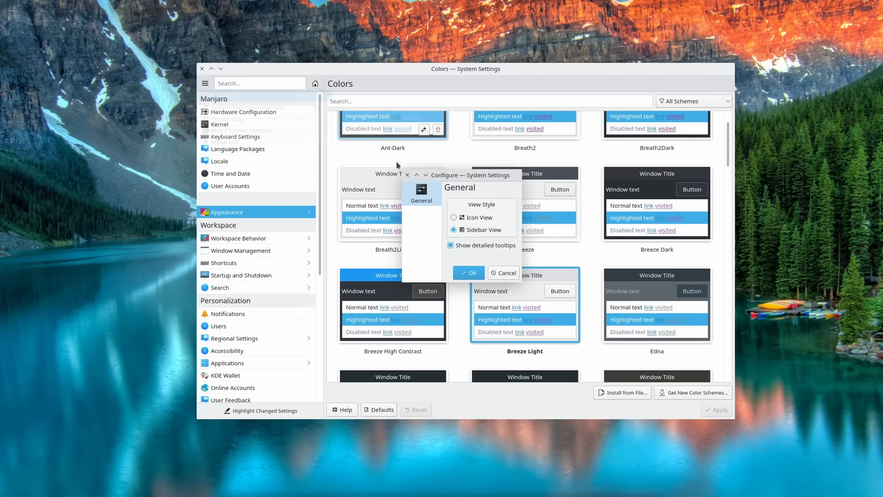
Try Sidebar View in System Settings, cancel it, then switch to Dolphin and KOrganizer.
left_click(454, 217)
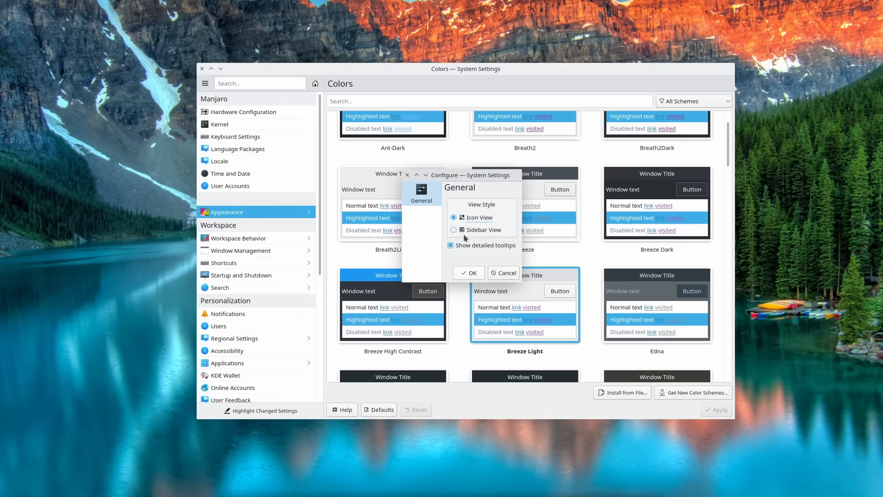
left_click(454, 230)
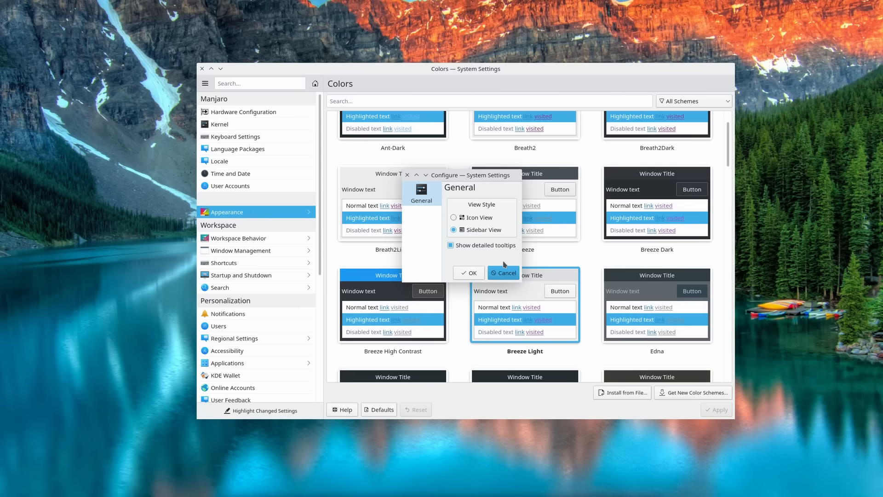
left_click(502, 272)
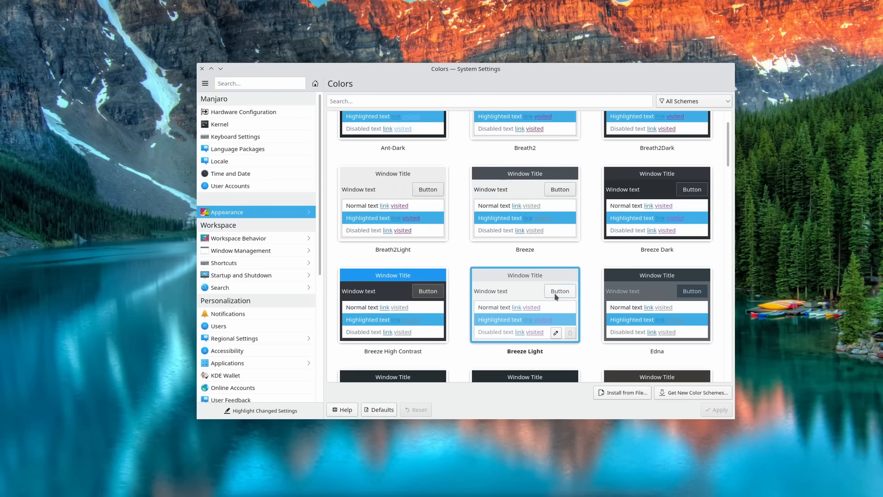
mouse_move(680, 402)
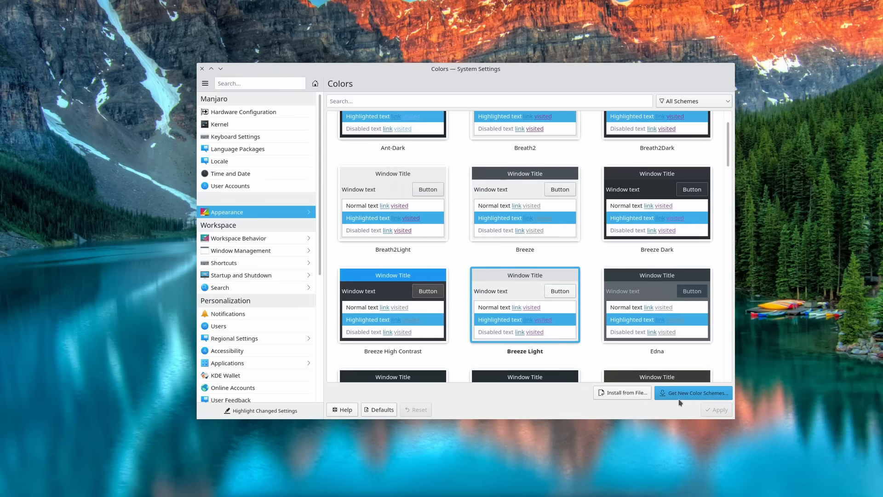
left_click(693, 392)
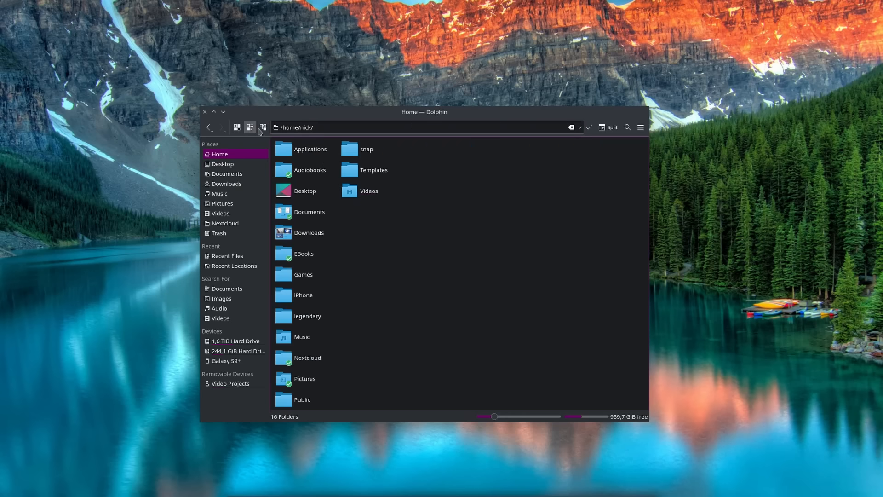
left_click(237, 127)
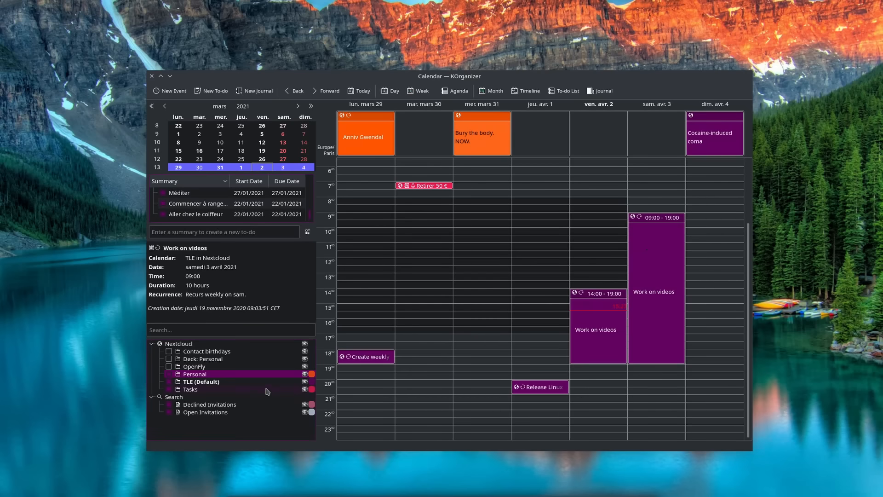
Re-sort KOrganizer's to-do list by start date so 'Retirer 50 €' comes first.
left_click(230, 329)
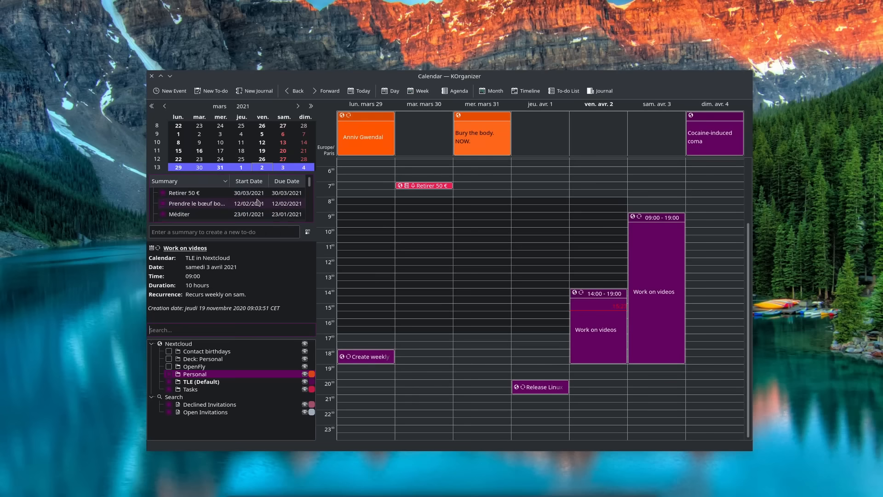
mouse_move(197, 203)
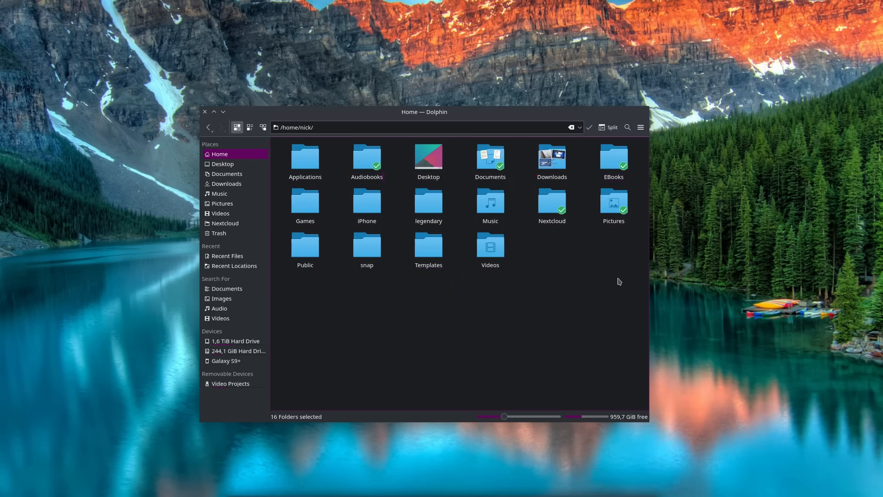
Open Dolphin's main hamburger menu and scroll through its options toward Show Panels.
left_click(640, 127)
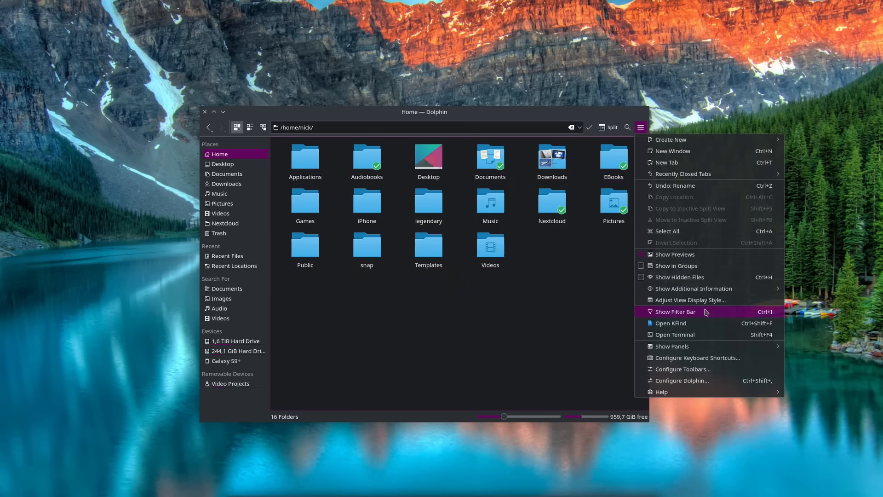
mouse_move(691, 383)
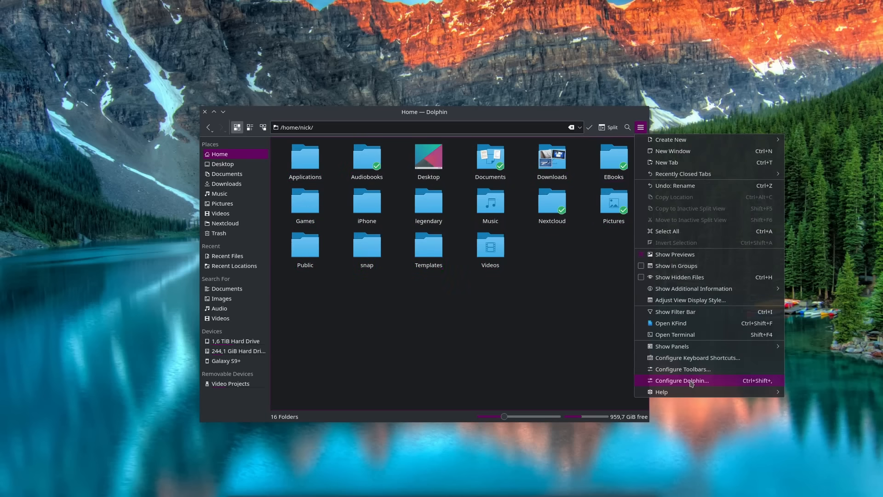
mouse_move(672, 346)
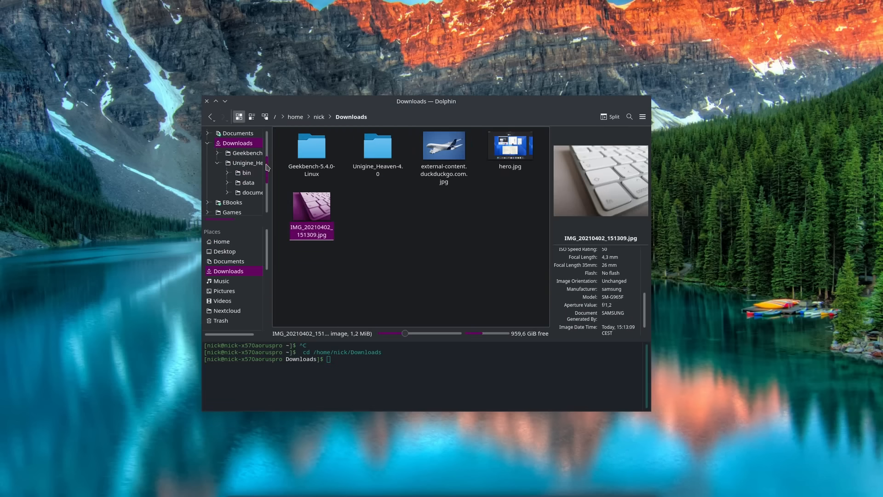
scroll("down", 3)
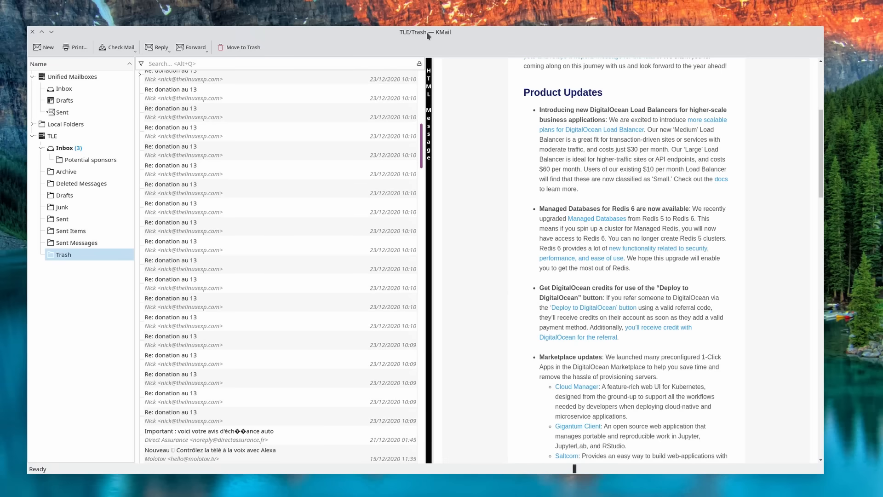
Bring up KOrganizer's week of 29 March 2021 in the light theme.
right_click(589, 34)
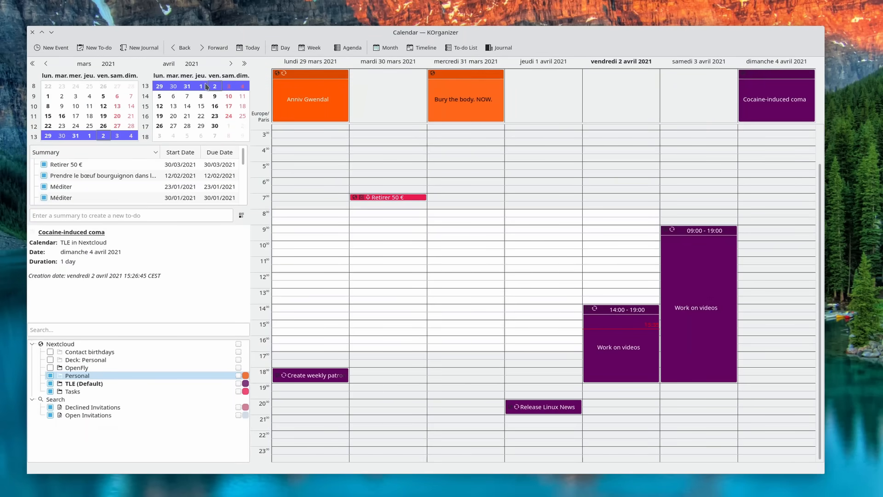
mouse_move(139, 362)
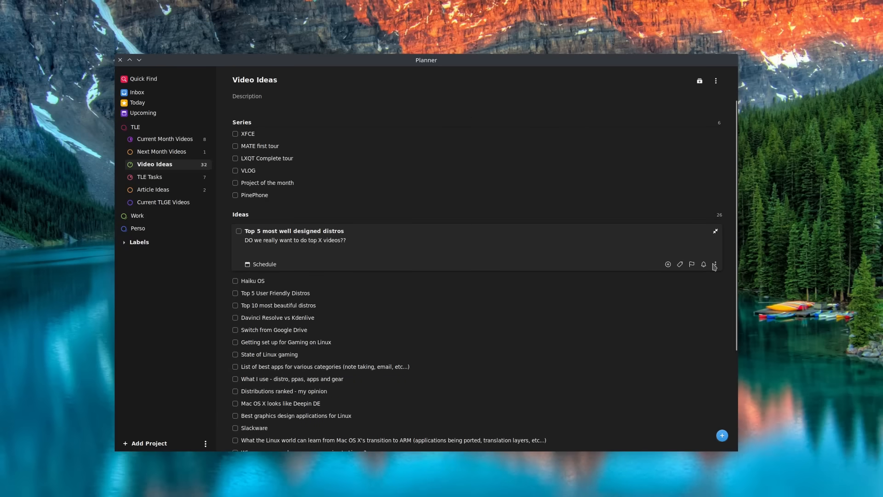
Expand Planner's Work project to list To Sort, Specs, Bugs and Mockups.
left_click(714, 265)
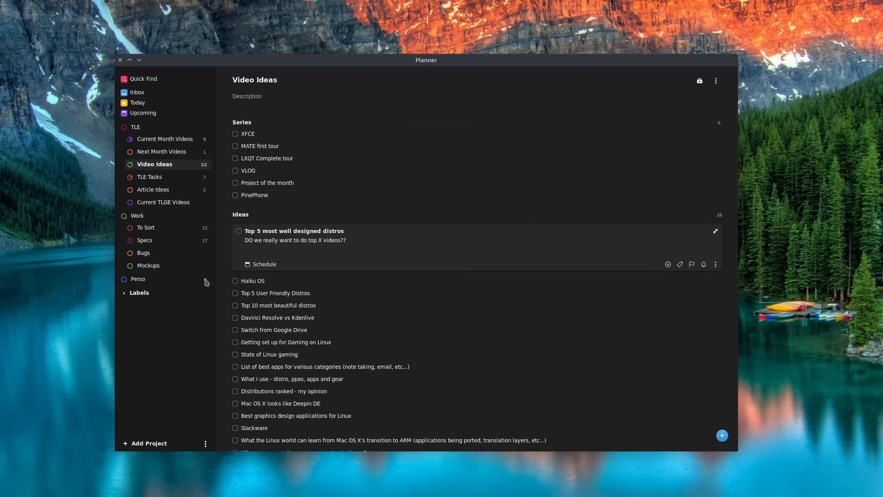
left_click(137, 278)
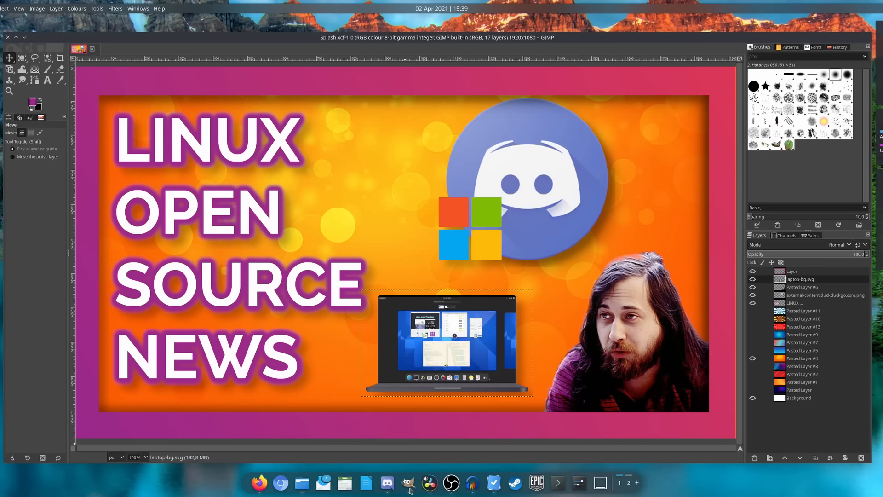
Minimize GIMP, open the 2 TB disk's action menu in Disks, then reach System Settings.
left_click(493, 483)
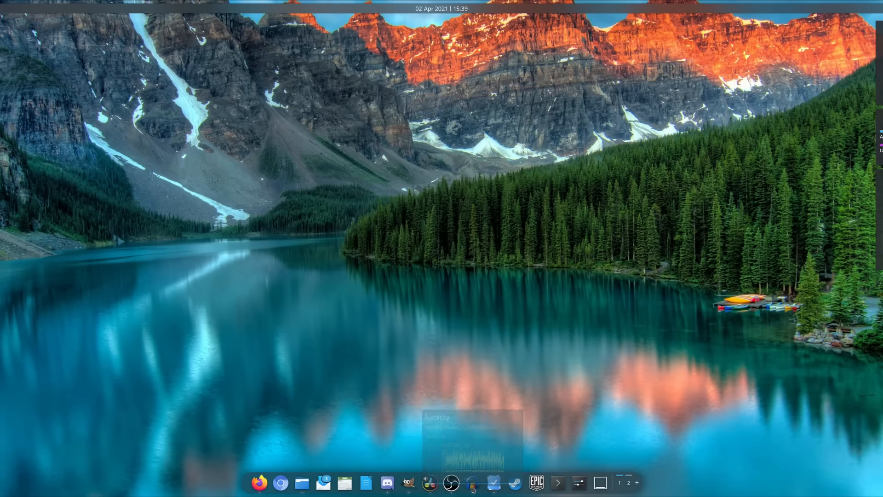
left_click(779, 152)
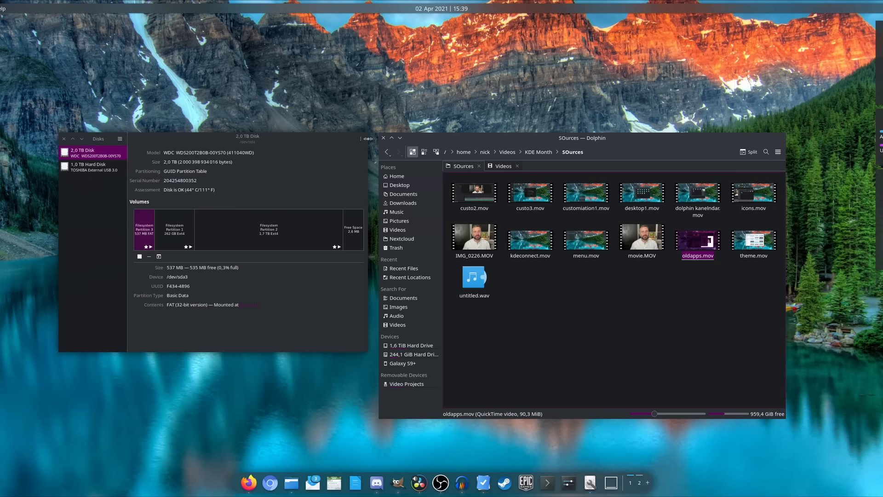
left_click(360, 138)
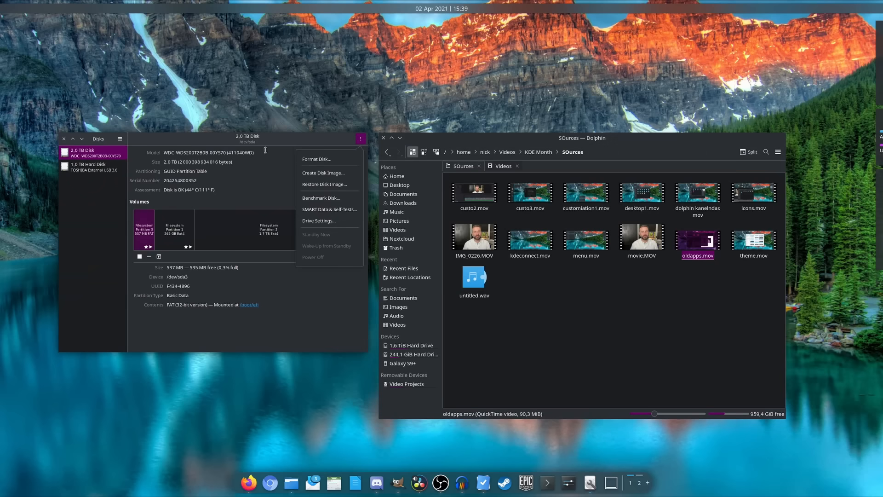
left_click(119, 138)
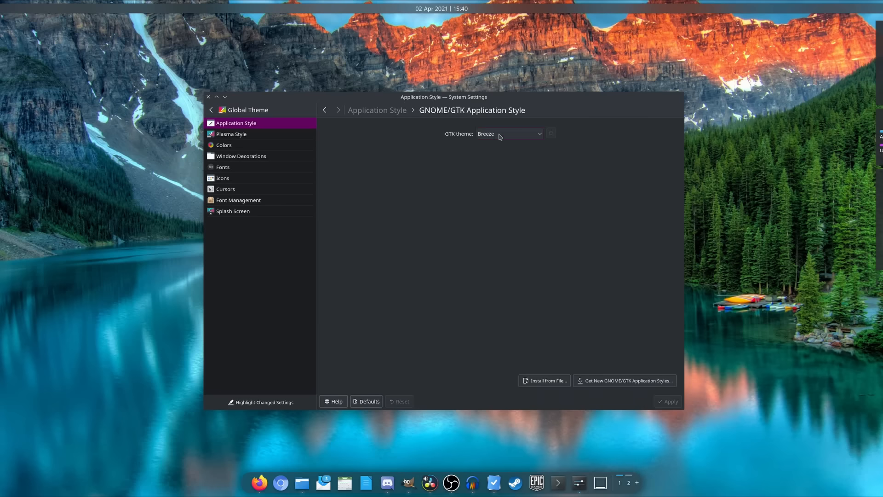
Choose Breeze from the GTK theme dropdown and apply it.
left_click(509, 134)
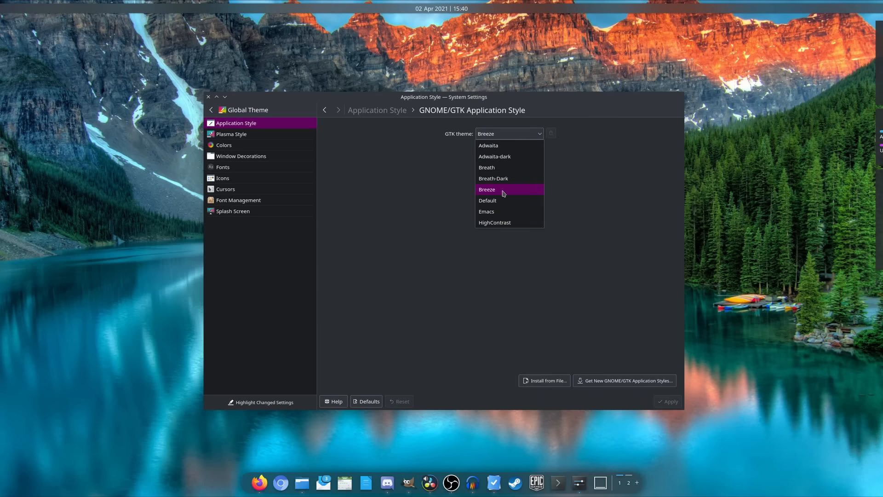
left_click(487, 189)
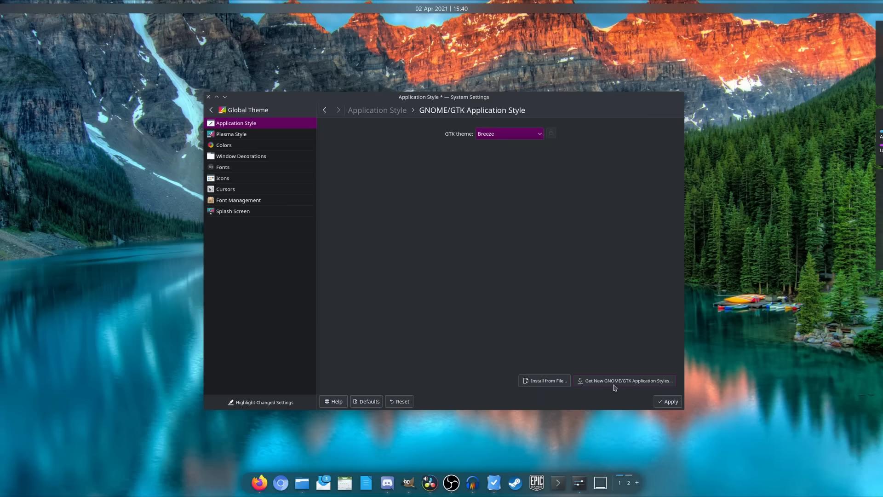
left_click(625, 380)
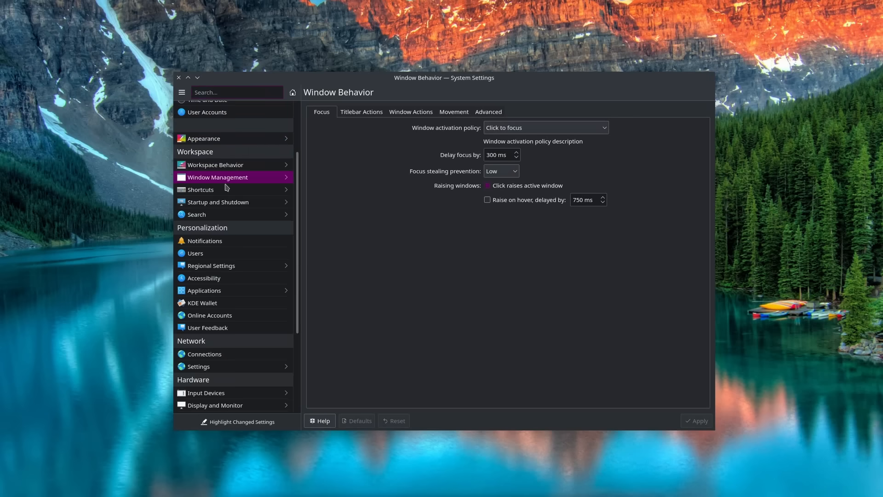
Browse the Login Screen, File Search and Language pages, returning to the category list.
left_click(200, 189)
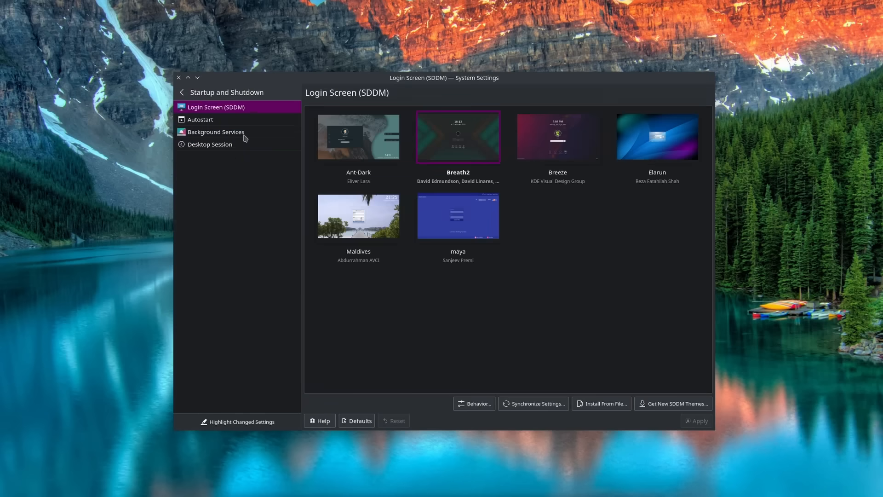
left_click(181, 92)
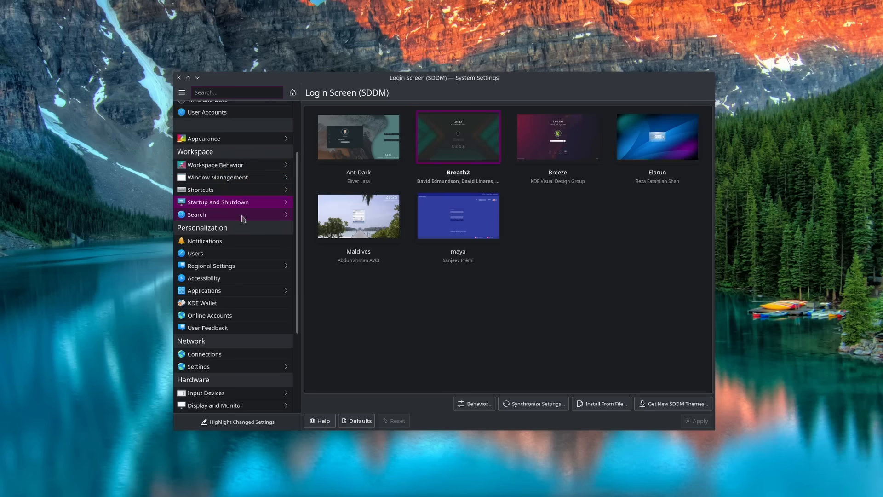
left_click(197, 214)
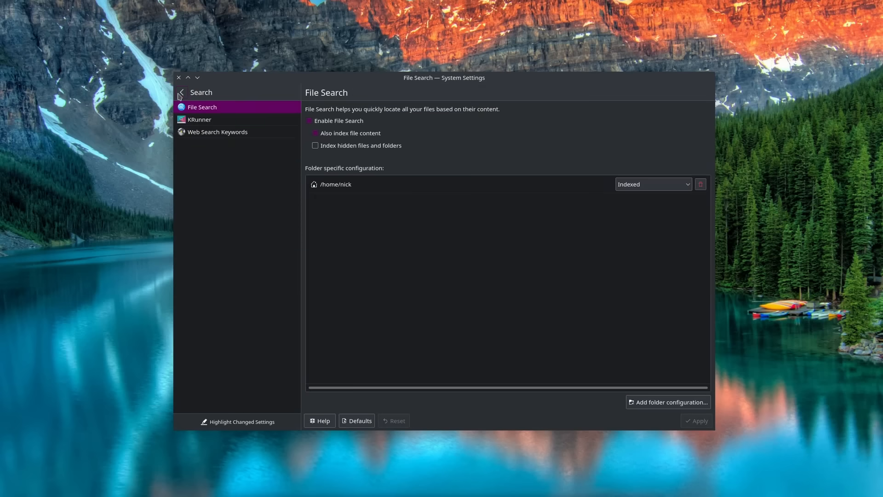
left_click(182, 92)
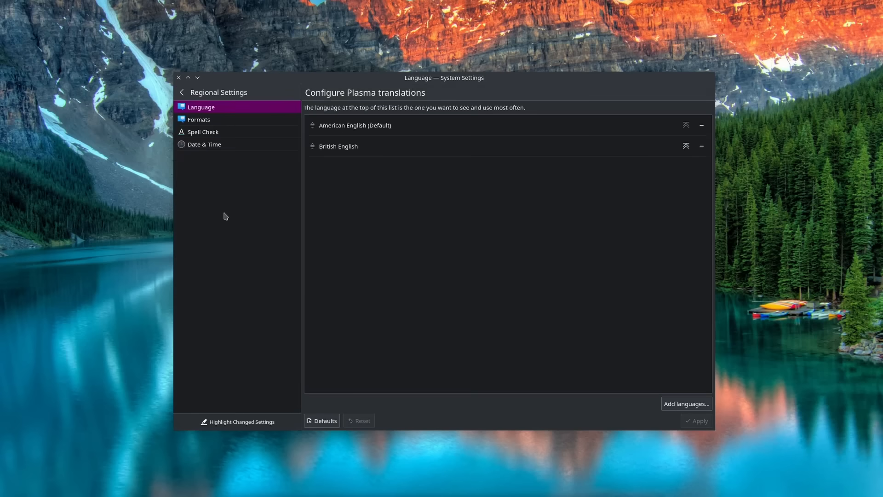
left_click(181, 92)
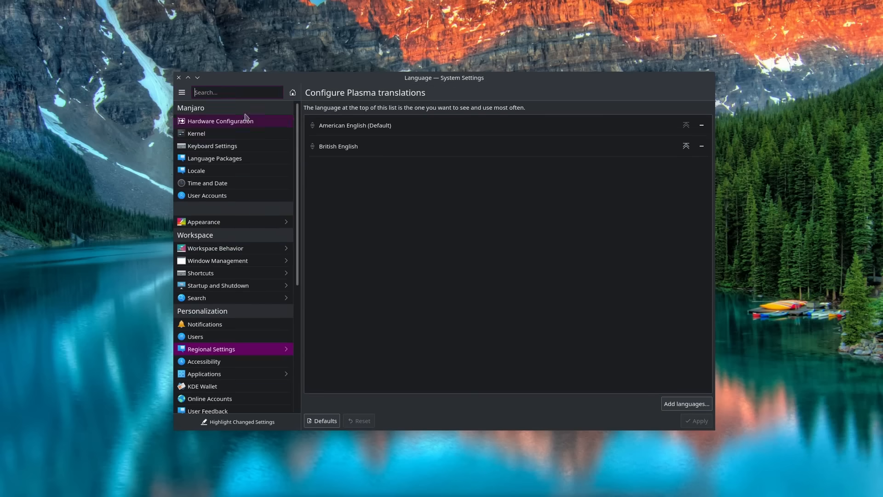
Search 'sliding' to open Desktop Effects, then search 'window' to open Window Behavior.
type("slidi")
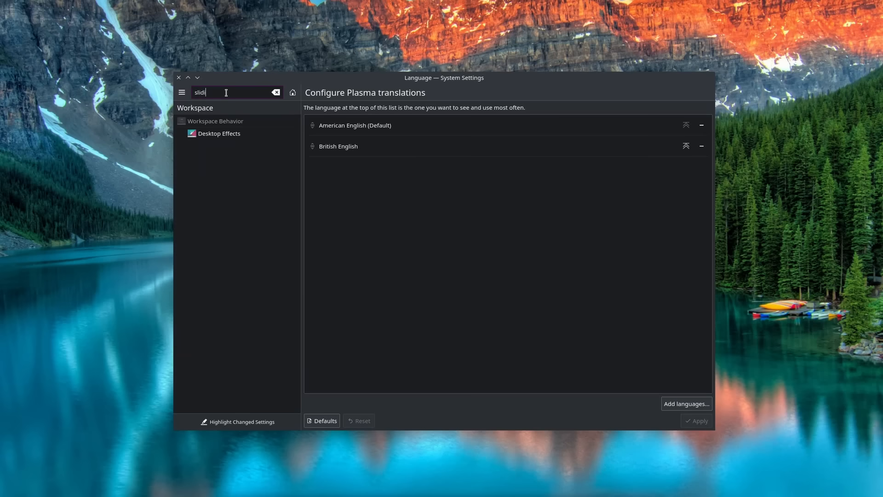
left_click(219, 133)
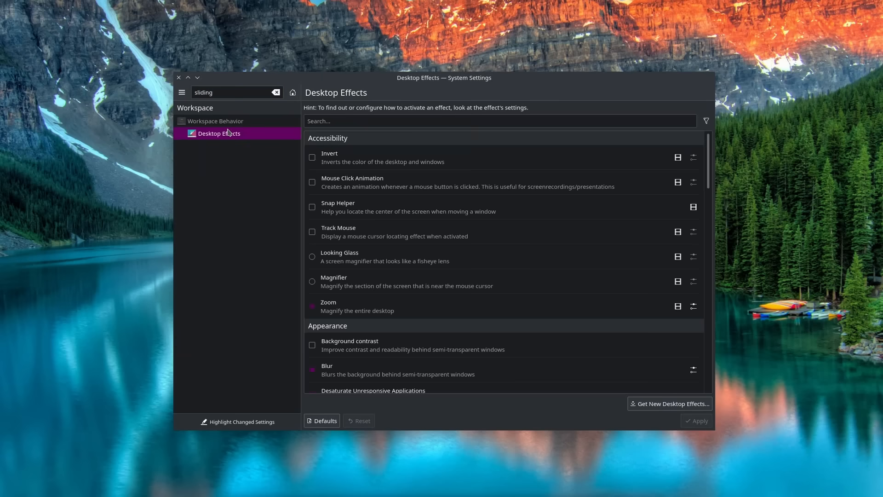
type("win")
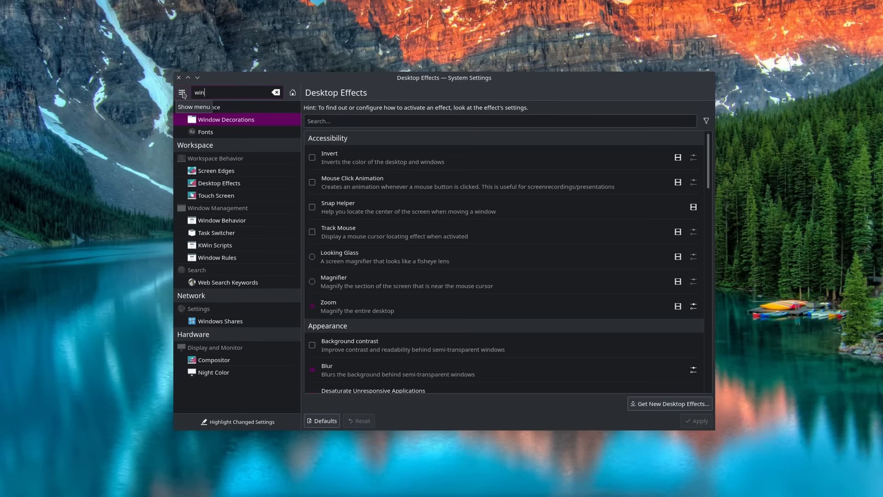
type("dow")
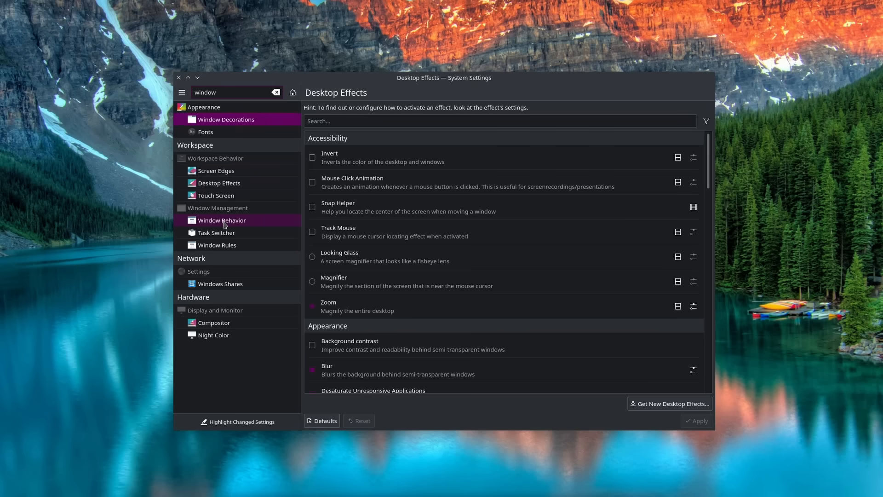
left_click(221, 220)
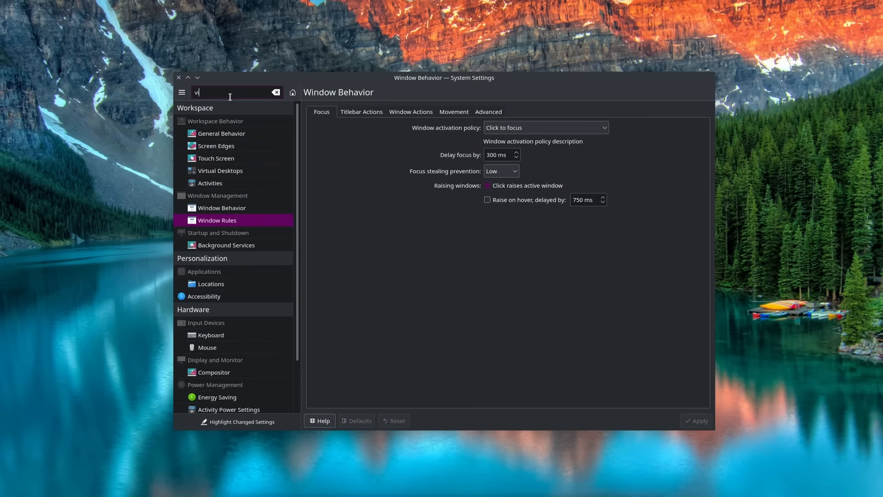
Search 'virtual' and set the desktop switching animation to Desktop Cube Animation.
type("virtual")
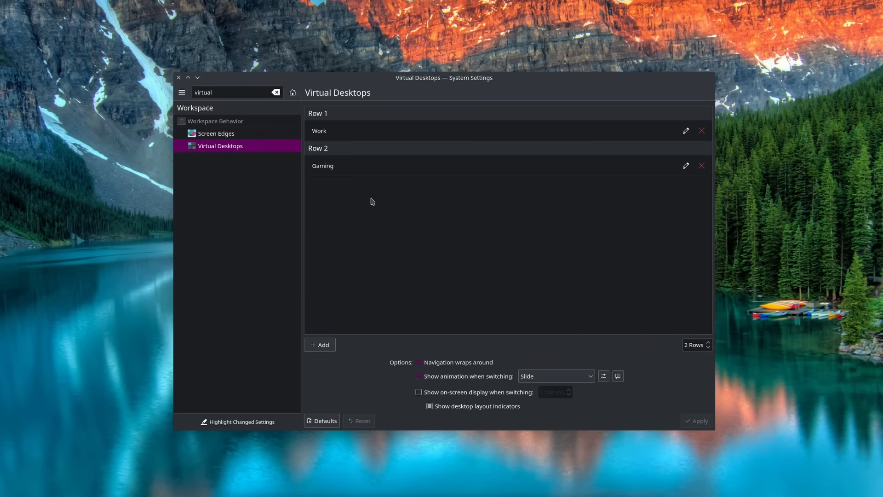
mouse_move(542, 361)
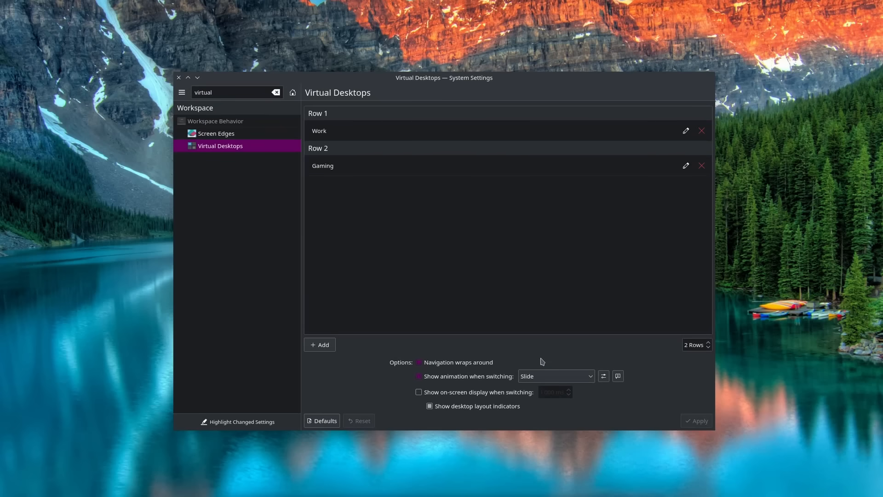
left_click(555, 376)
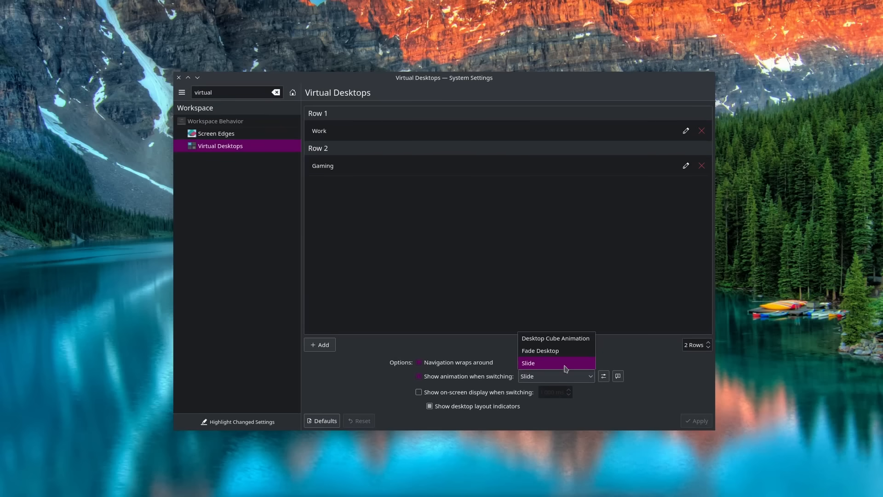
mouse_move(560, 342)
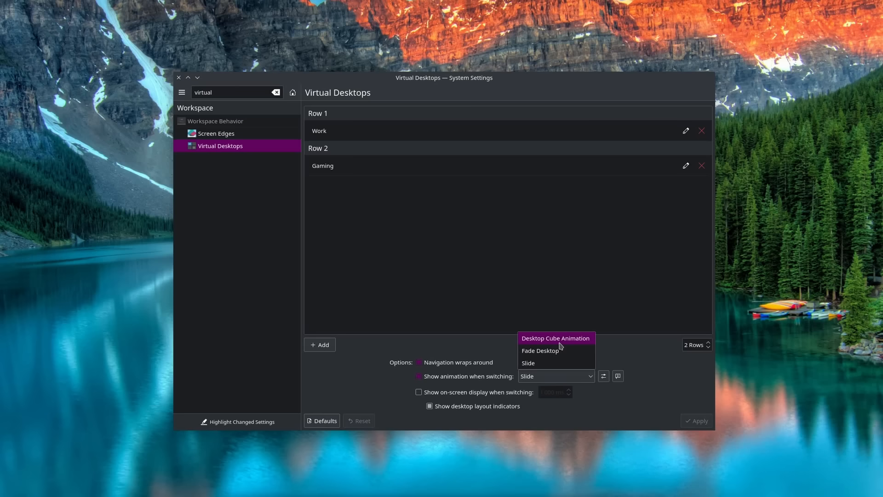
left_click(555, 338)
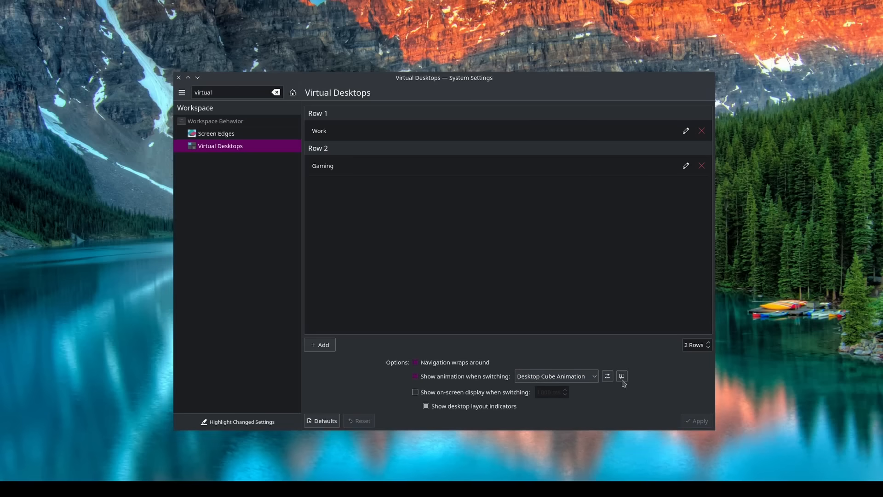
Open Screen Edges and keep 'Switch desktop on edge' set to Disabled.
left_click(216, 133)
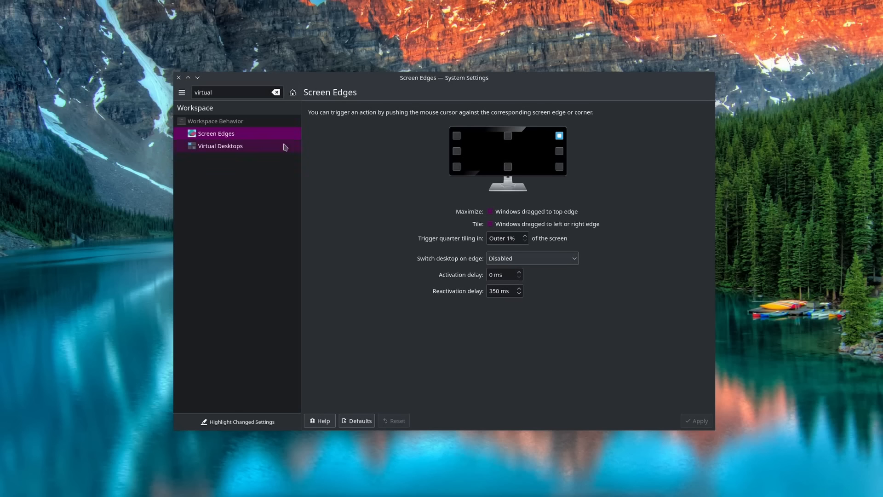
mouse_move(527, 228)
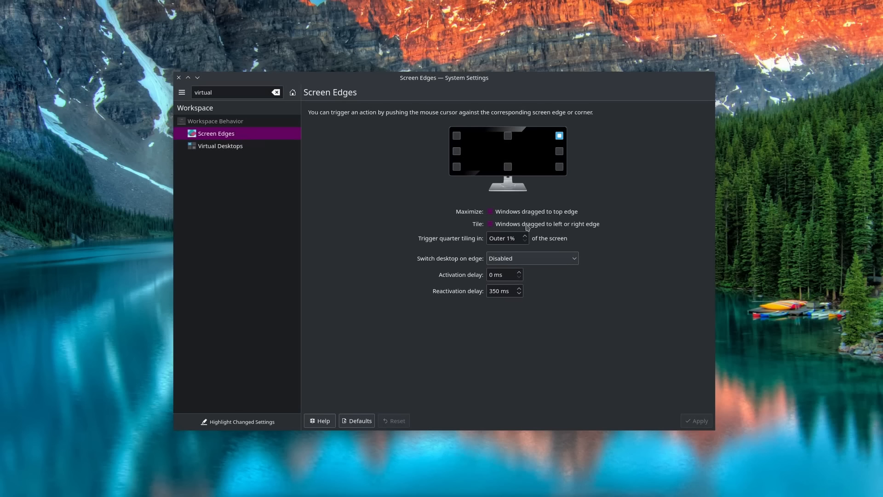
left_click(530, 258)
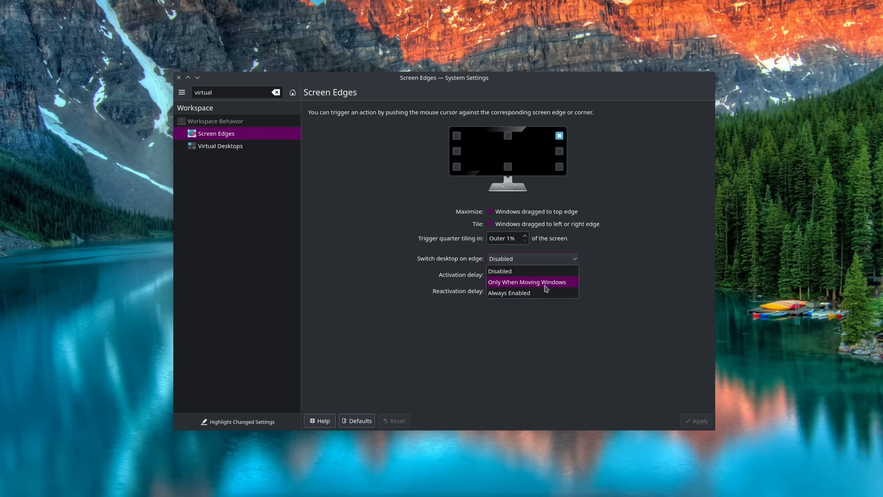
mouse_move(533, 281)
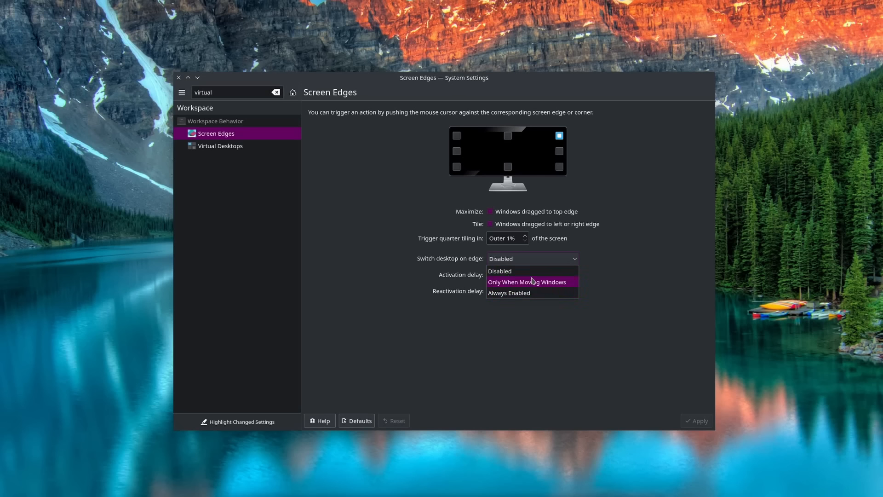
mouse_move(500, 271)
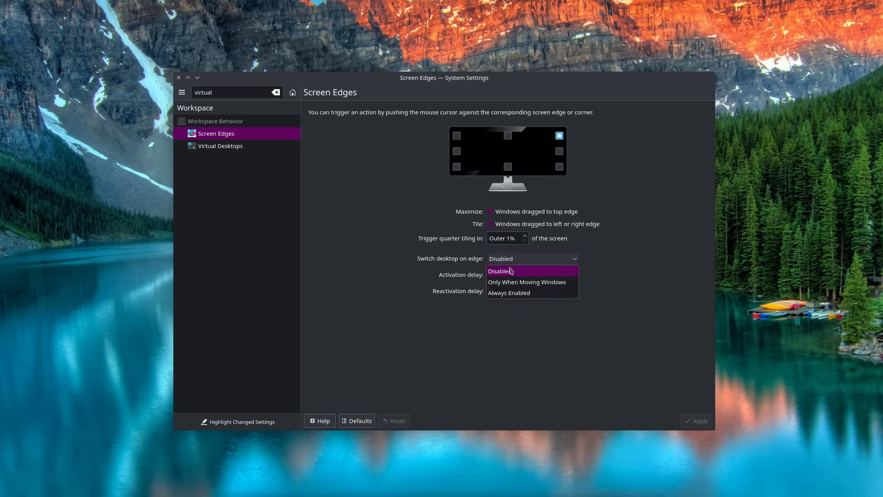
left_click(500, 271)
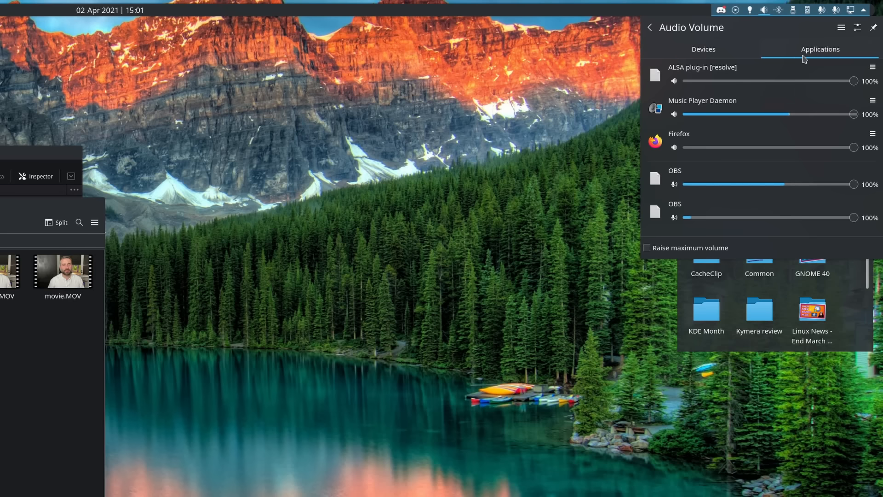
Search the application launcher for 'budget' to find Budget.xlsx, then type 'identit'.
left_click(778, 10)
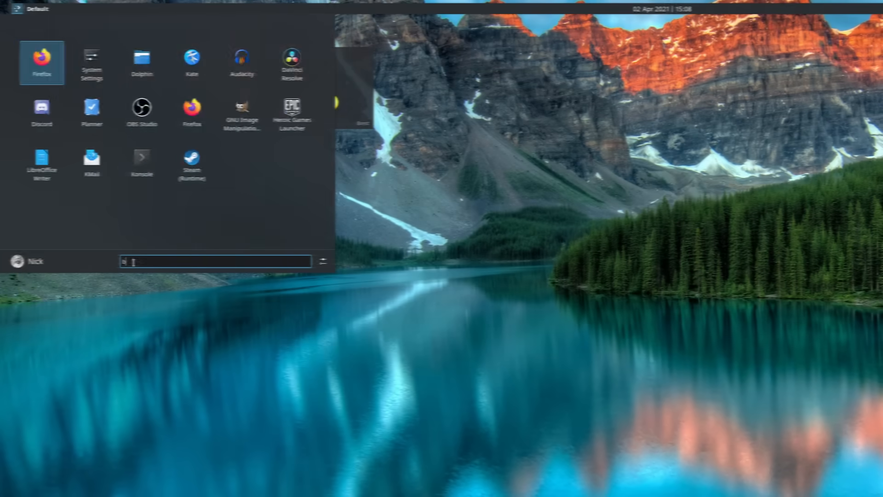
type("budget")
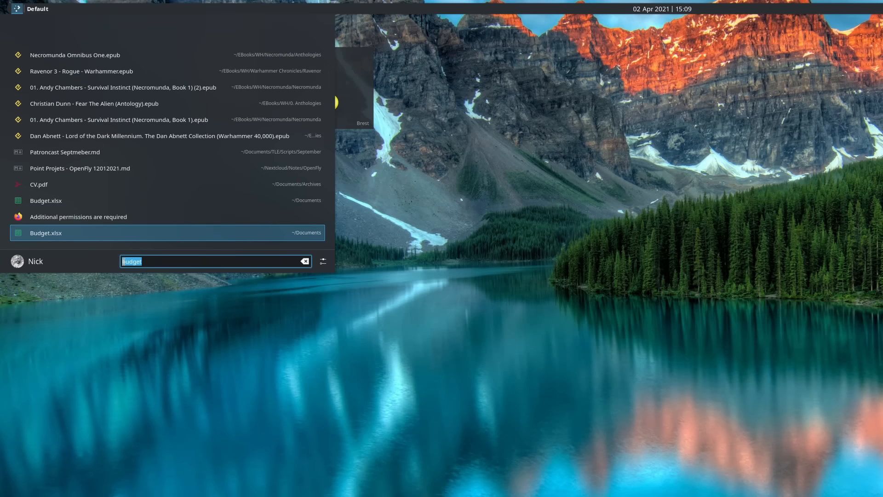
type("identit")
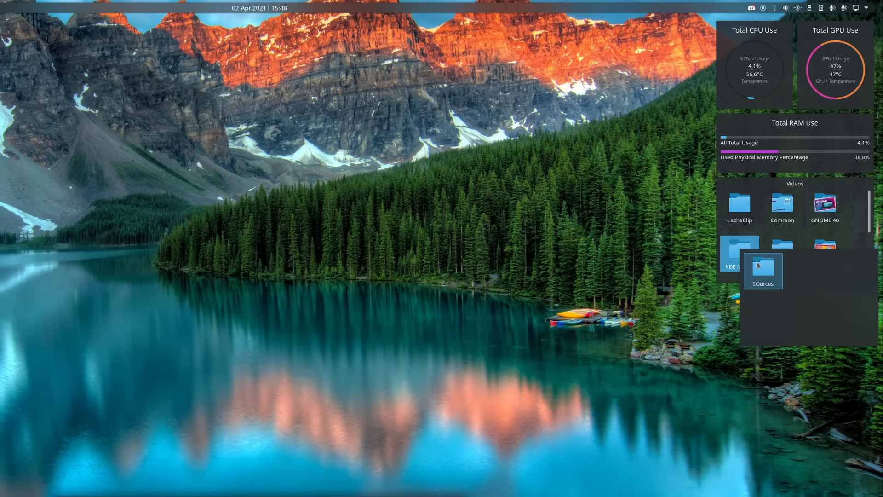
Preview the Sources folder from the Videos widget and scroll through its image and audio files.
left_click(763, 271)
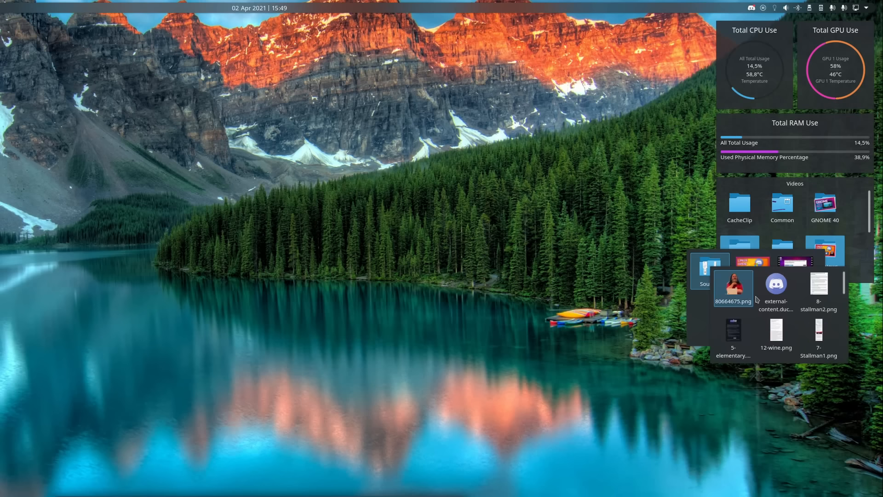
scroll("down", 3)
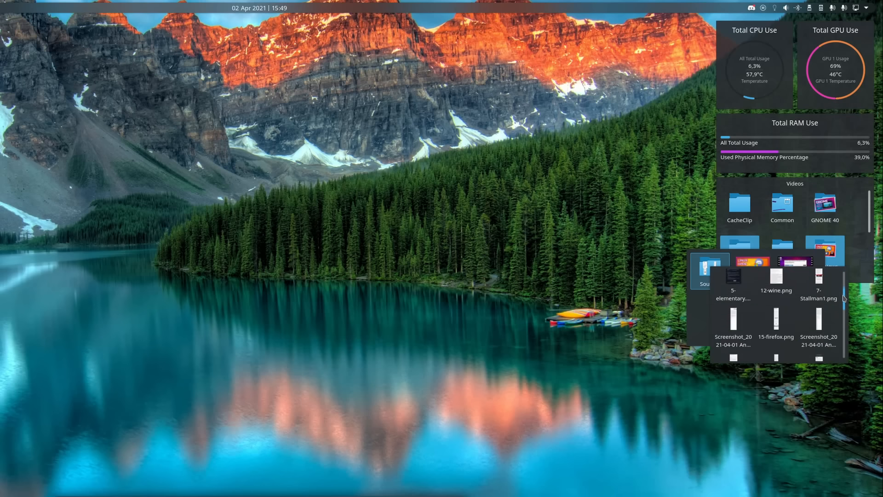
scroll("down", 3)
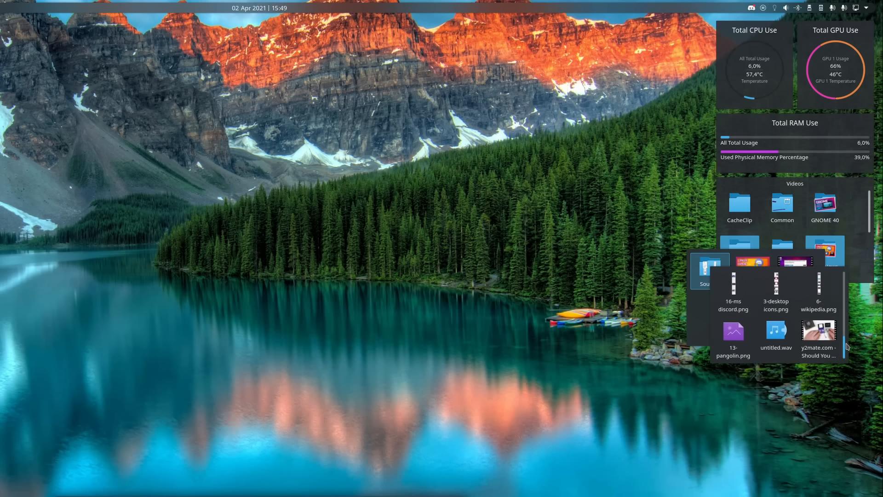